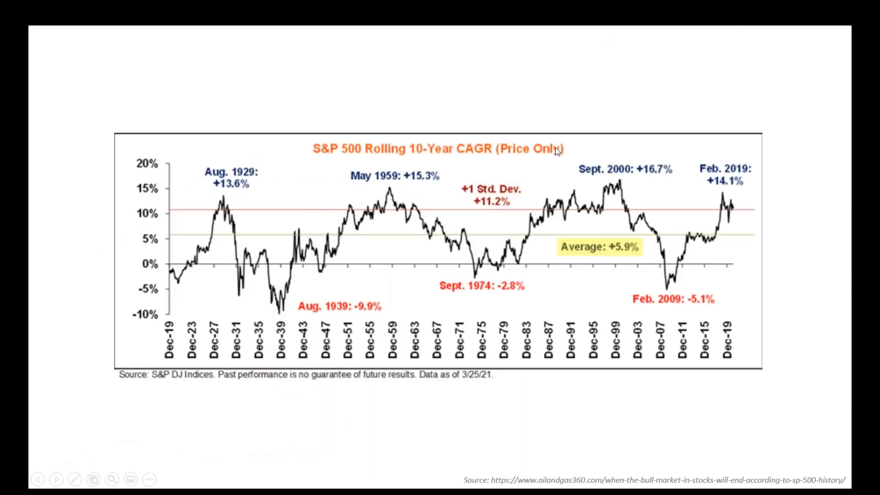
mouse_move(257, 438)
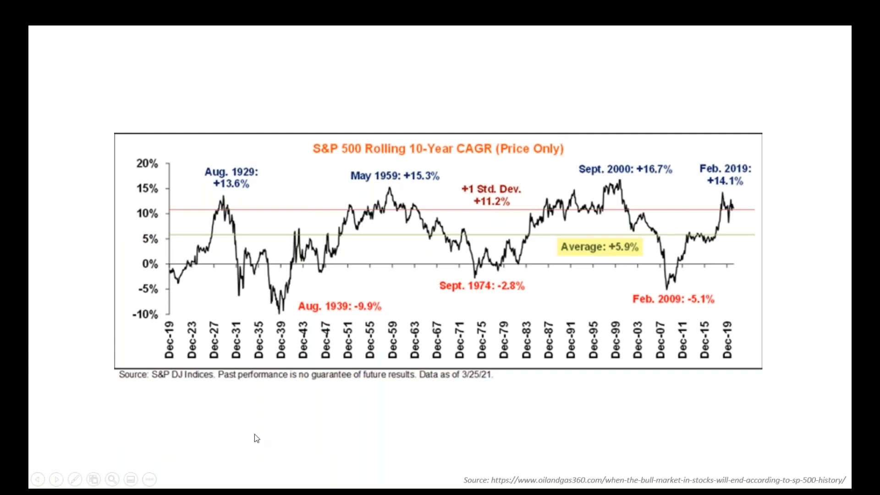
mouse_move(405, 477)
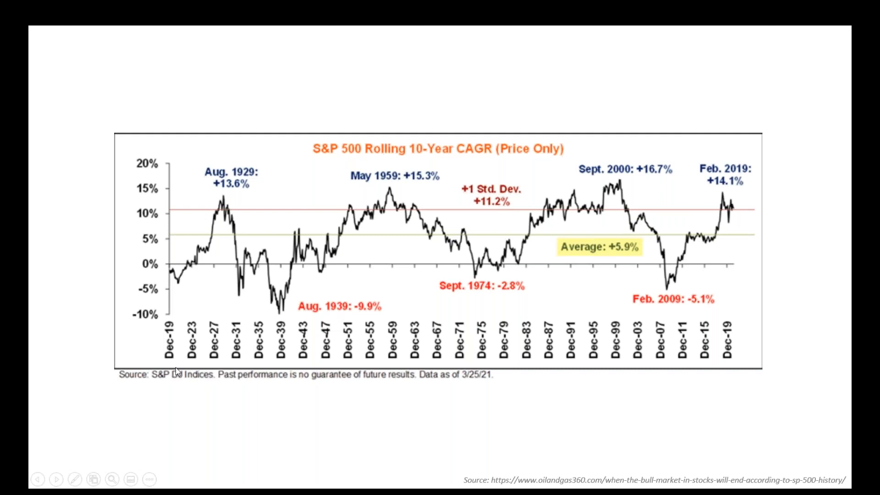
mouse_move(340, 24)
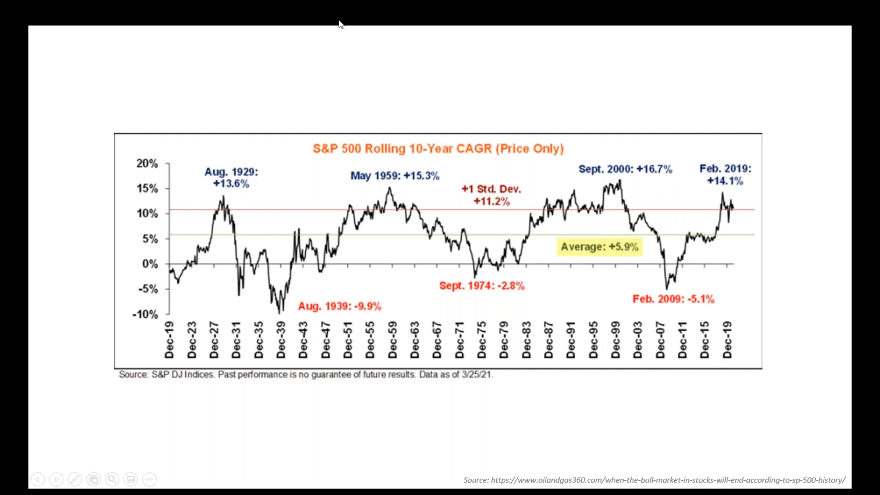
mouse_move(457, 162)
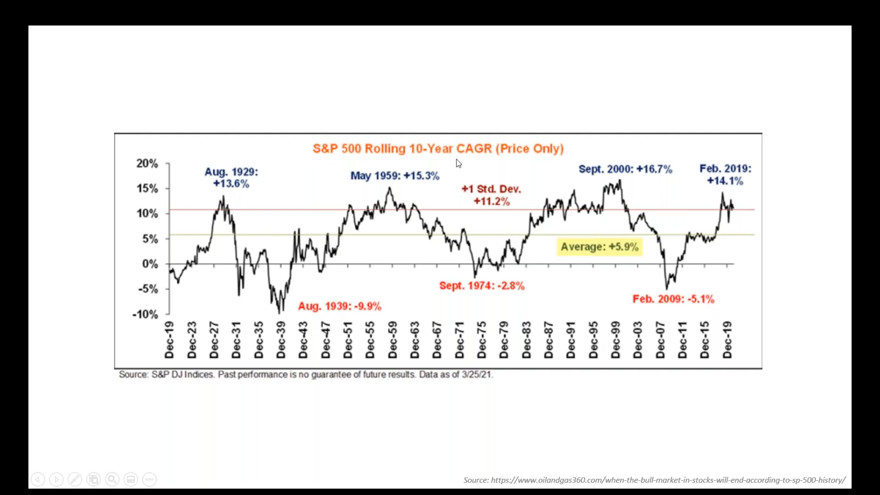
mouse_move(471, 158)
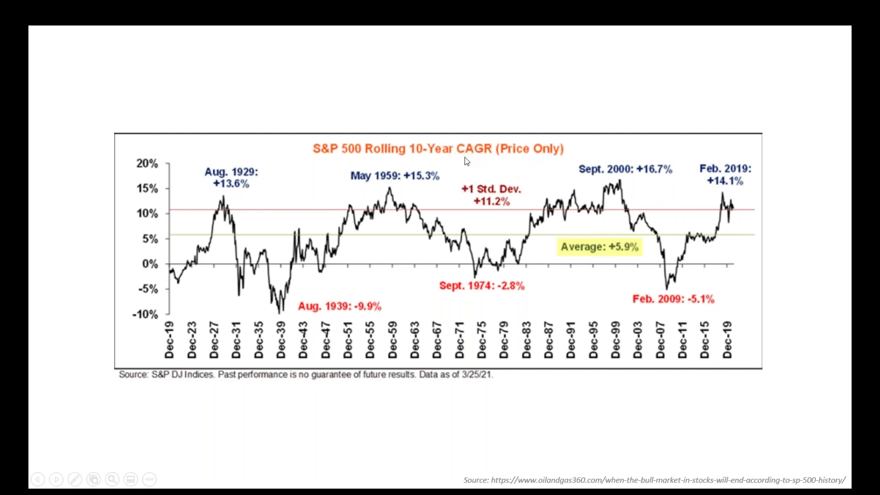
mouse_move(476, 161)
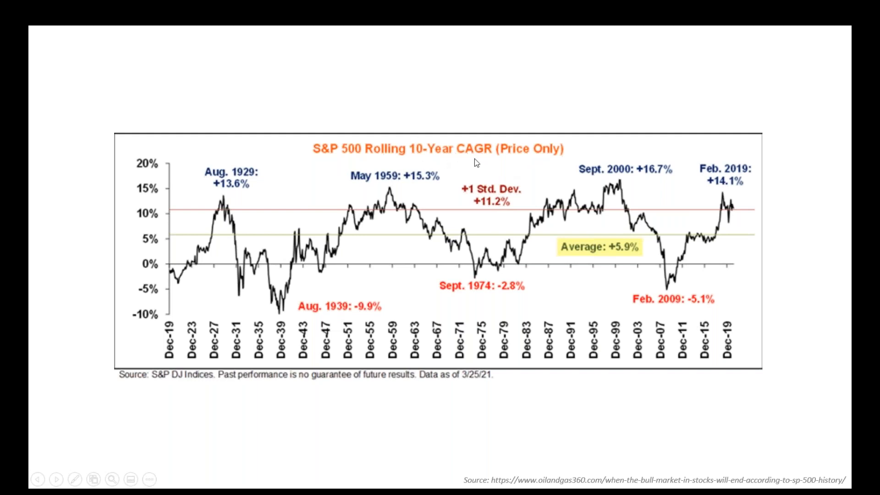
mouse_move(266, 200)
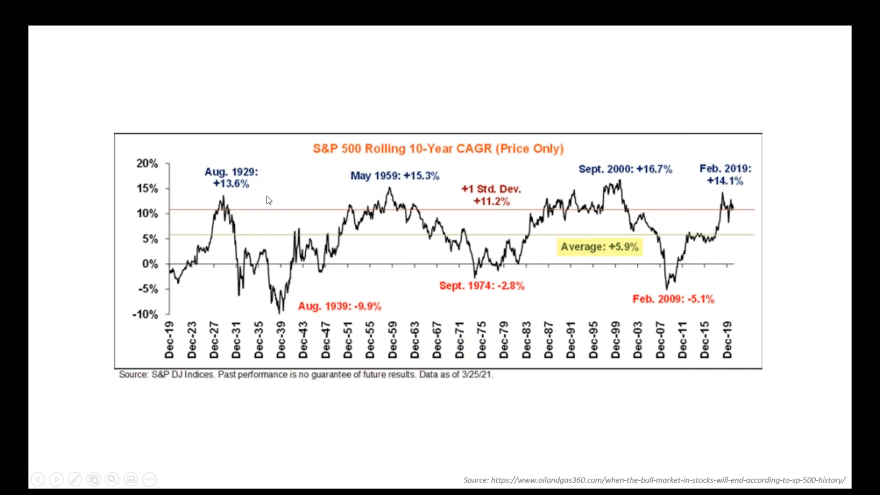
mouse_move(224, 209)
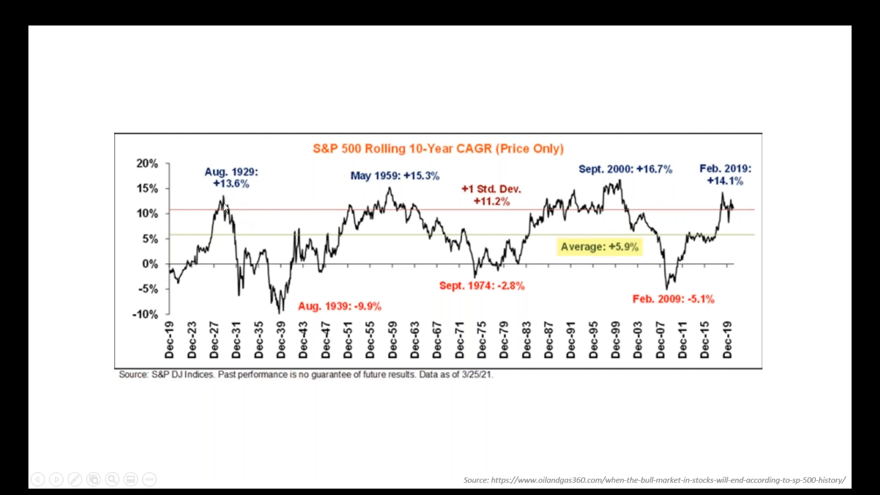
mouse_move(345, 189)
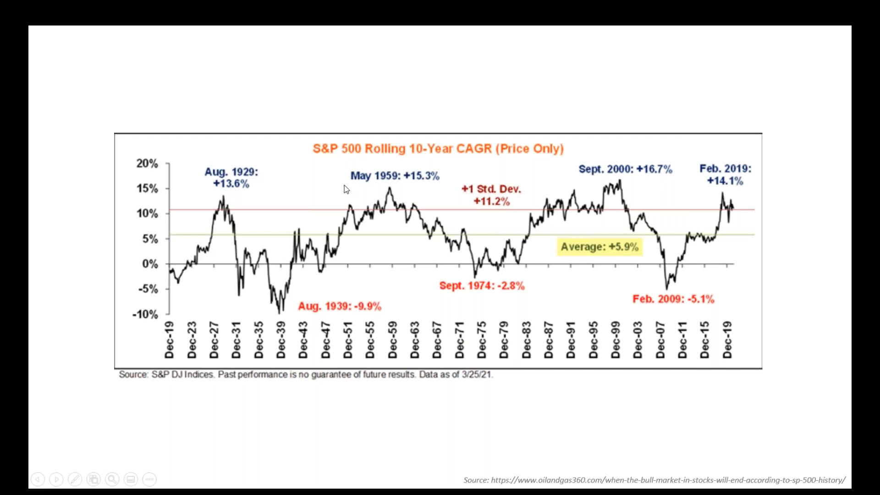
mouse_move(431, 196)
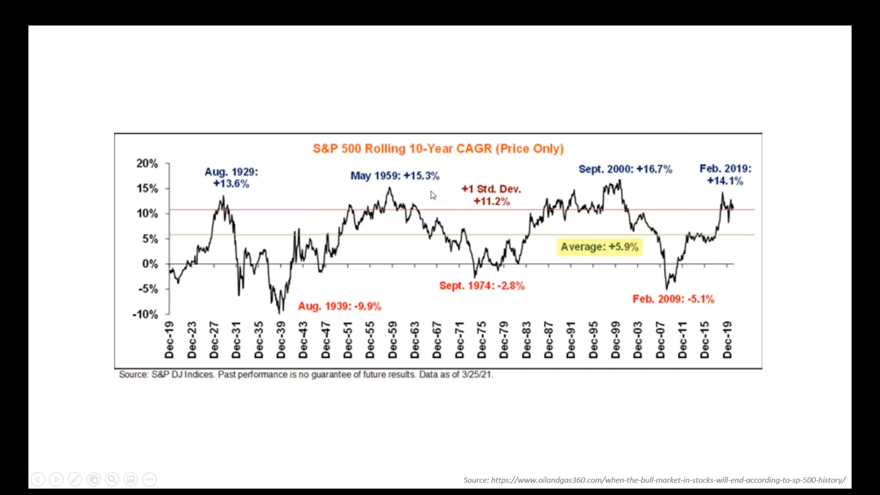
mouse_move(413, 182)
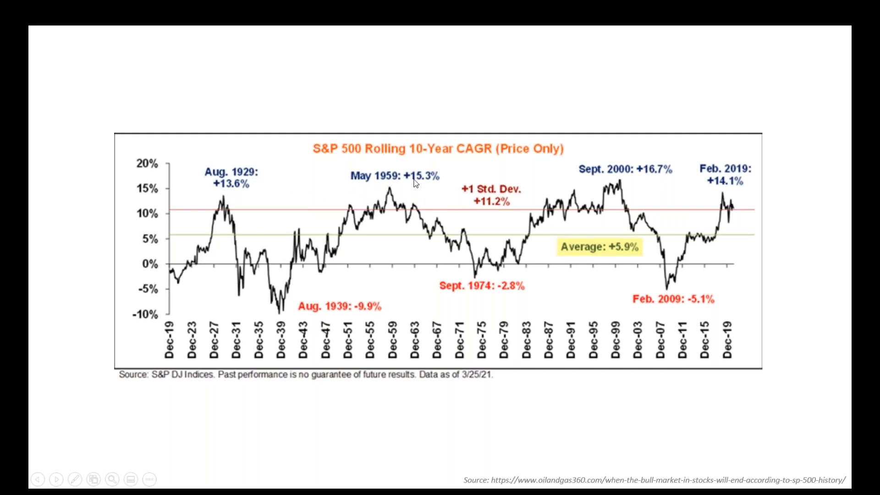
mouse_move(389, 284)
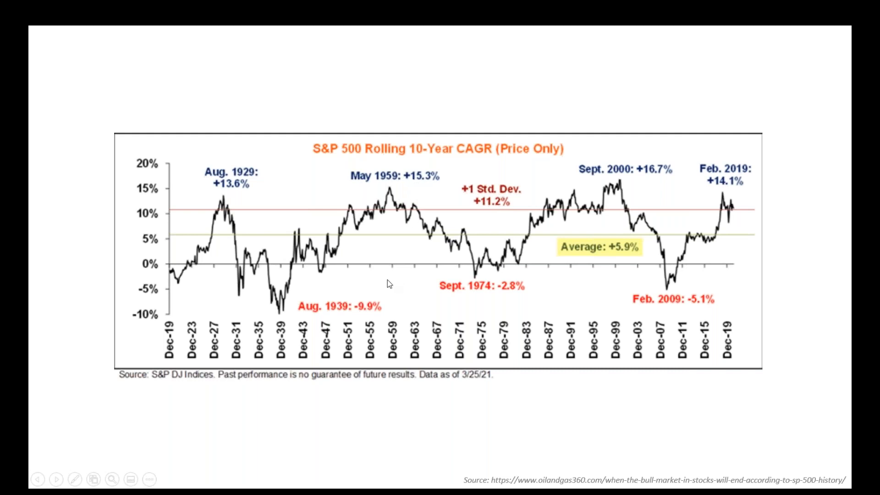
mouse_move(337, 319)
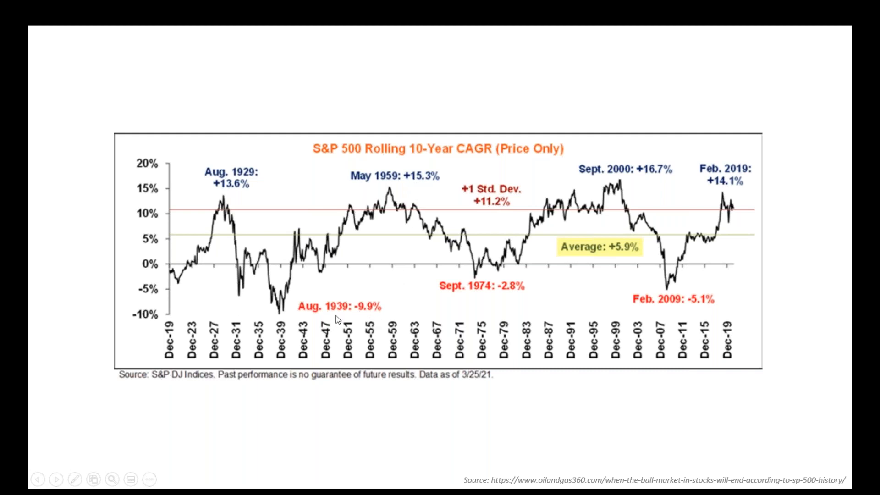
mouse_move(363, 313)
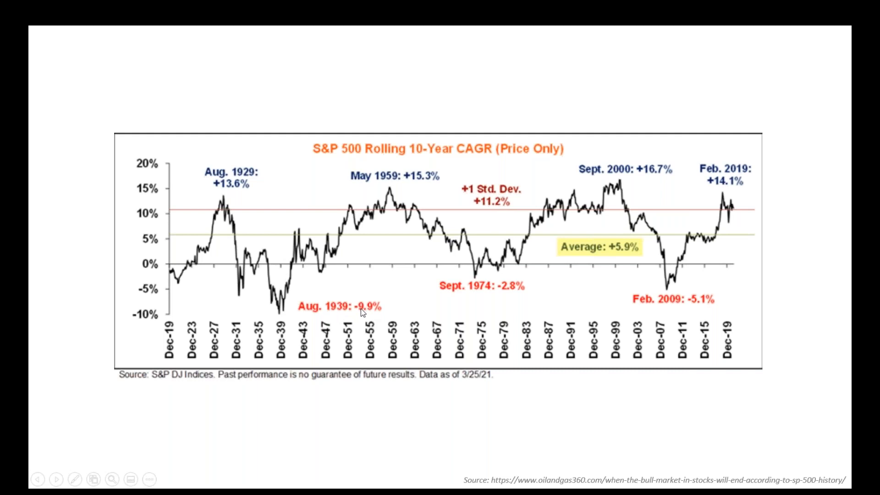
mouse_move(335, 316)
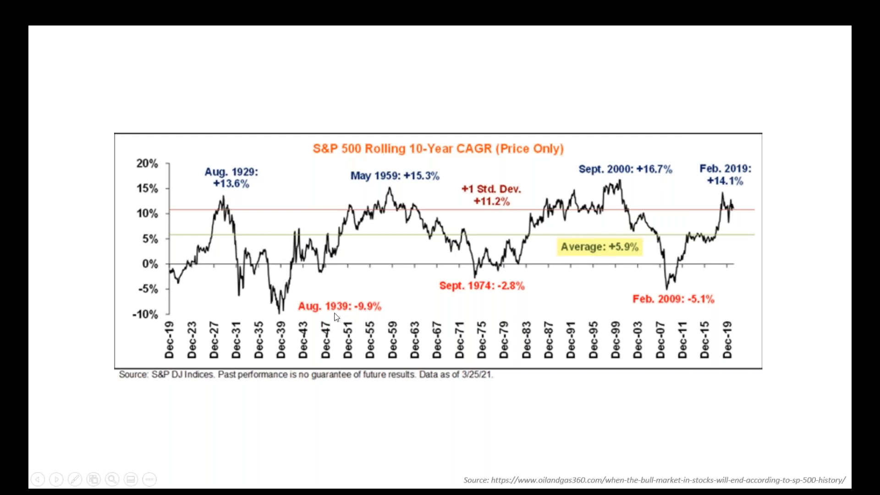
mouse_move(280, 314)
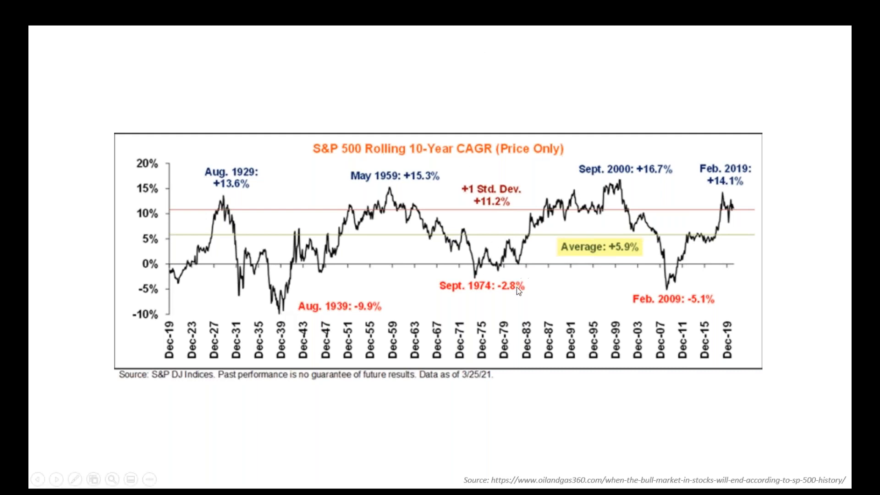
mouse_move(647, 302)
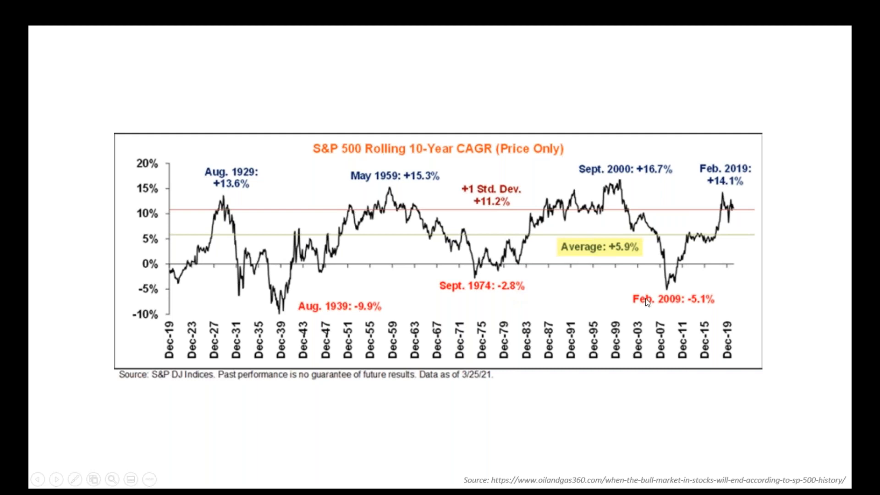
mouse_move(670, 292)
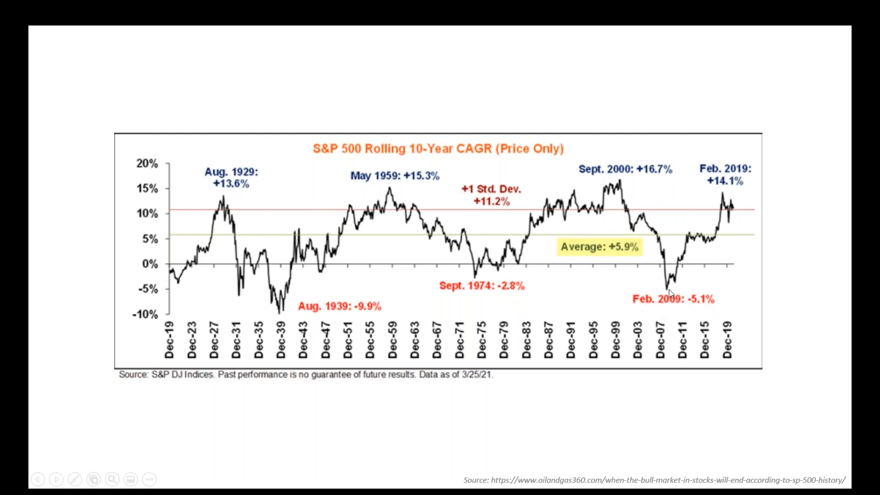
mouse_move(692, 306)
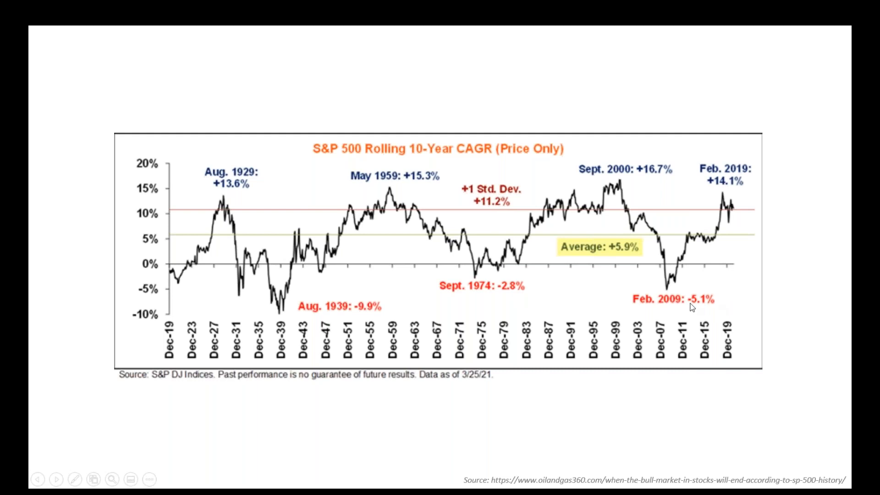
mouse_move(719, 311)
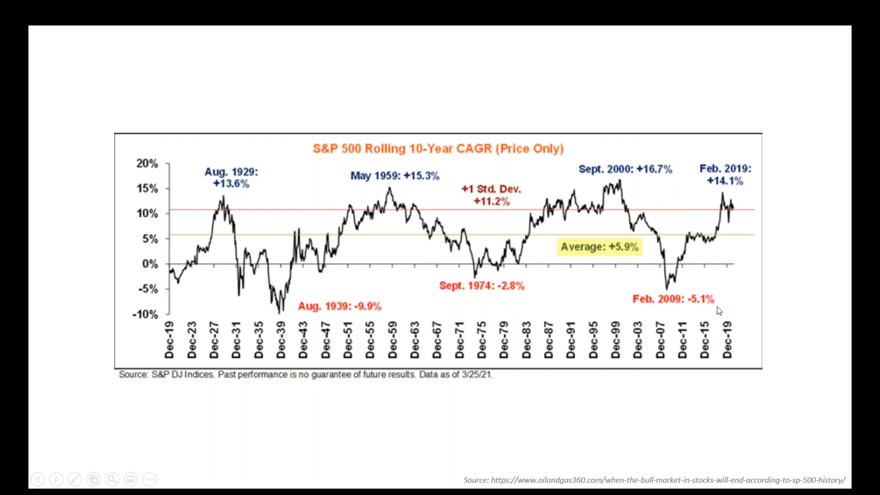
mouse_move(664, 282)
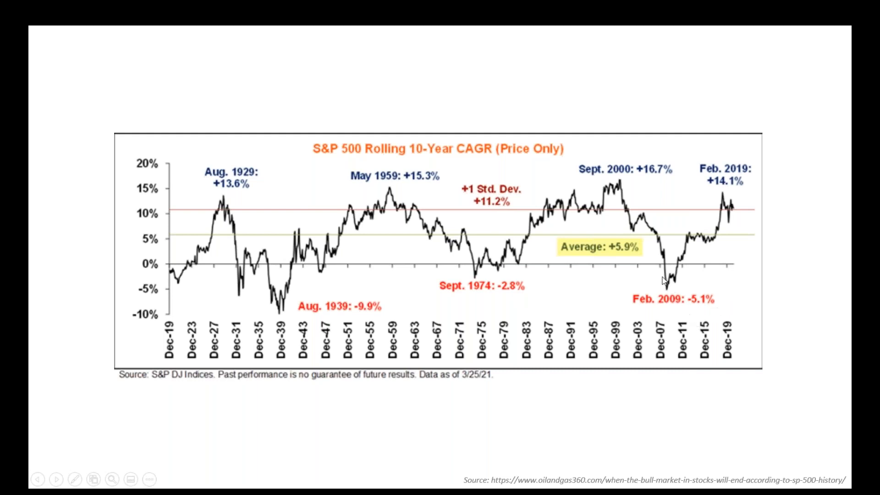
mouse_move(657, 297)
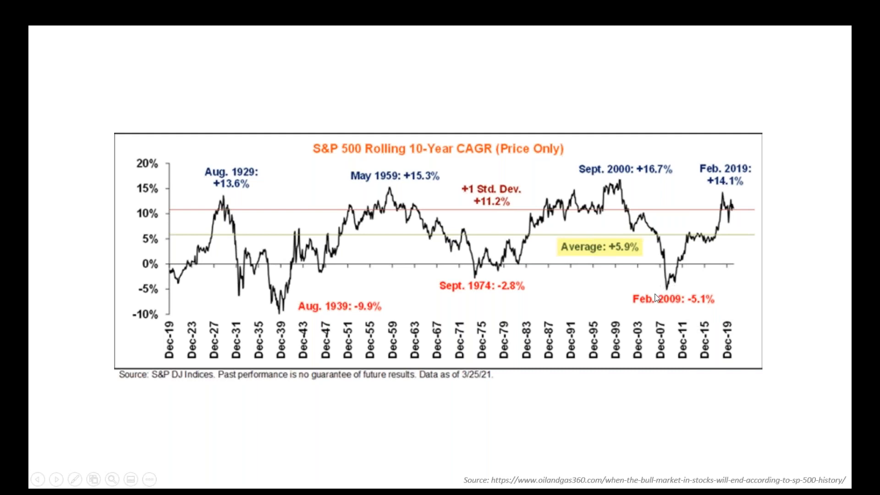
mouse_move(686, 295)
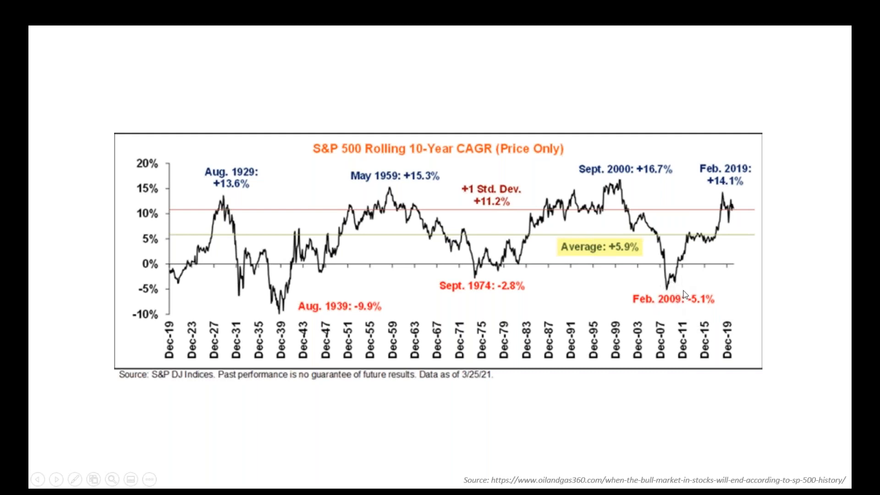
mouse_move(693, 312)
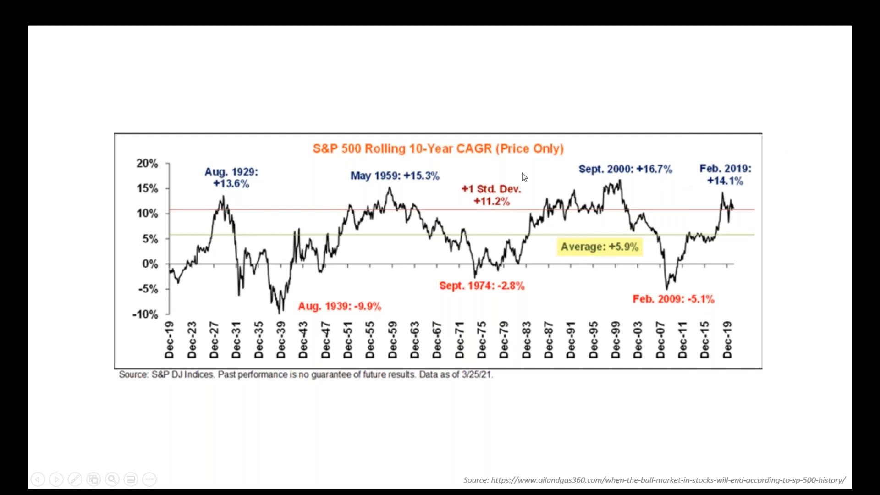
mouse_move(707, 178)
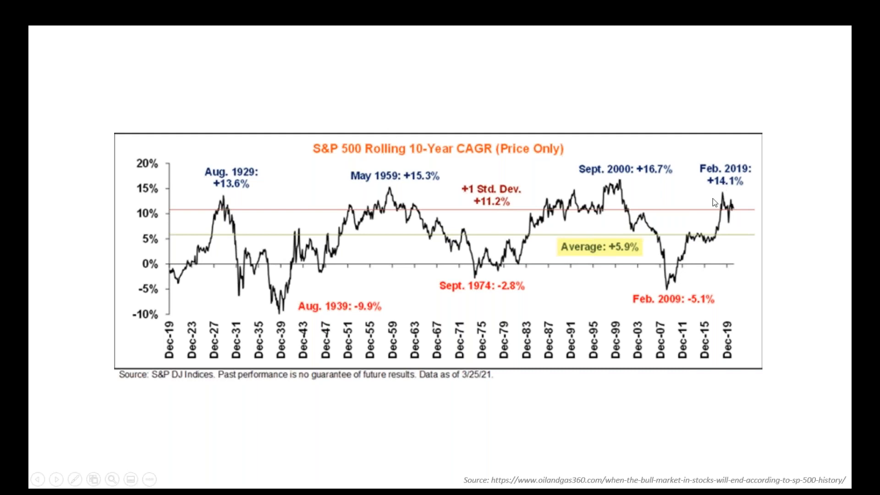
mouse_move(800, 435)
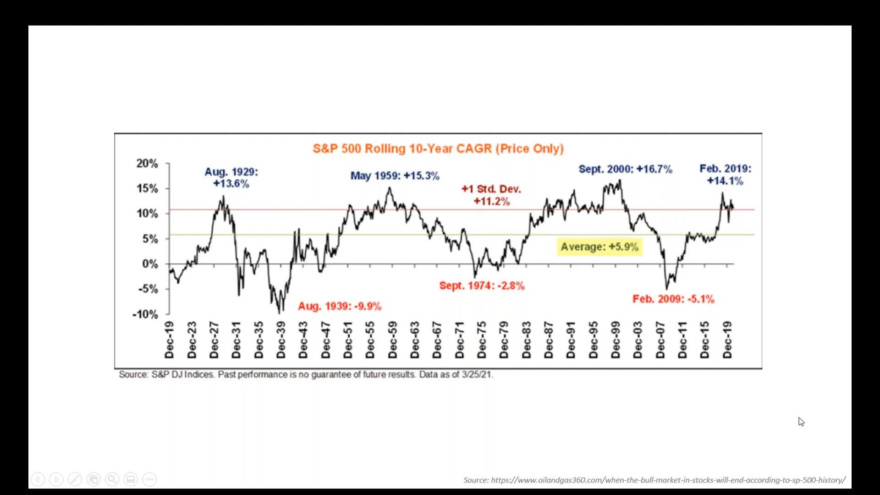
mouse_move(674, 302)
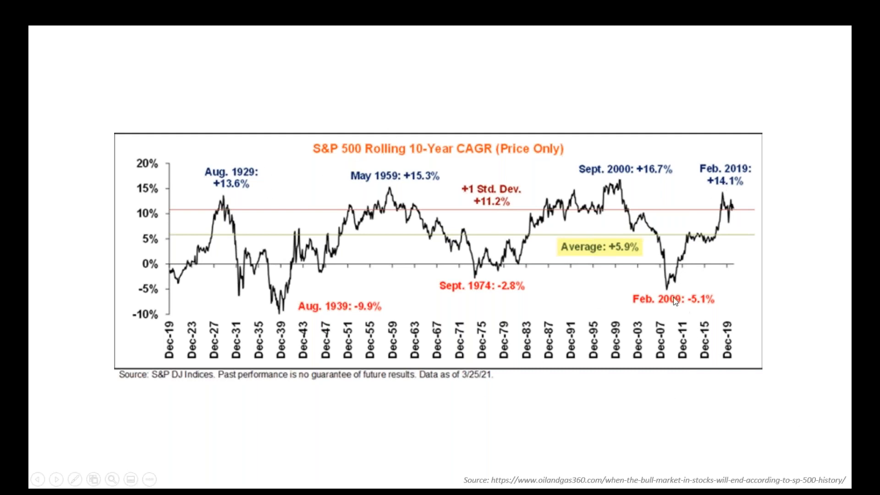
mouse_move(679, 296)
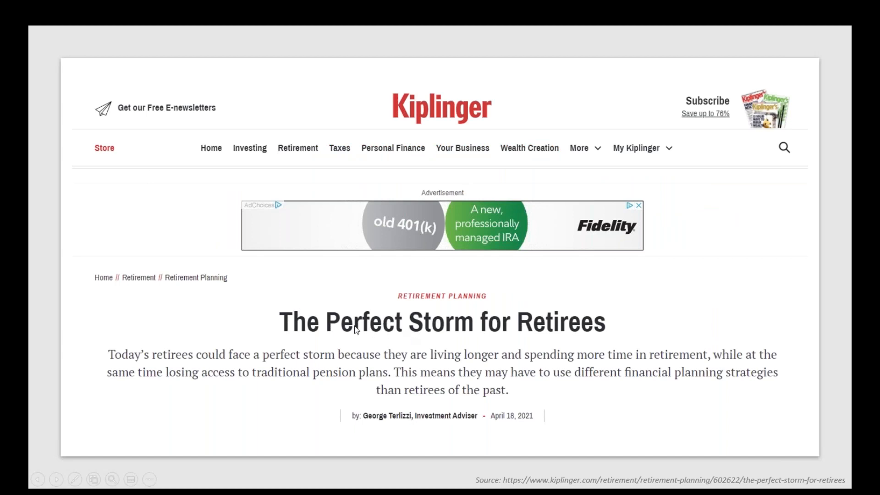
mouse_move(254, 362)
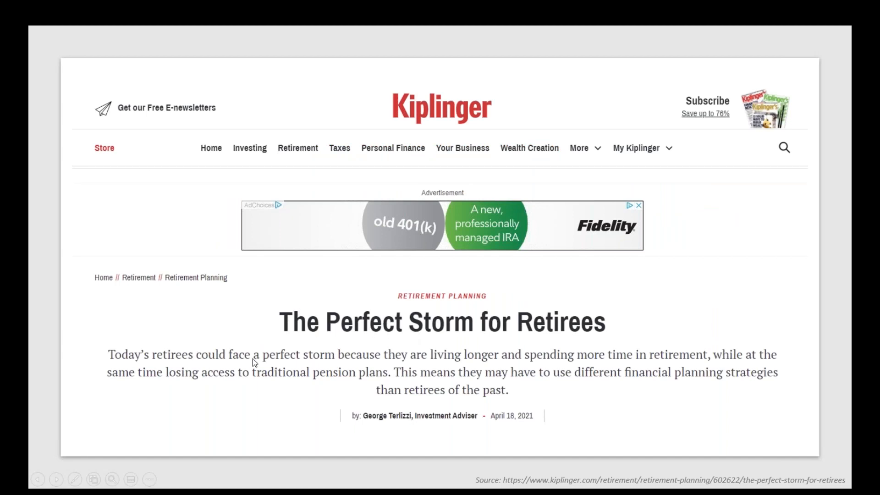
mouse_move(412, 368)
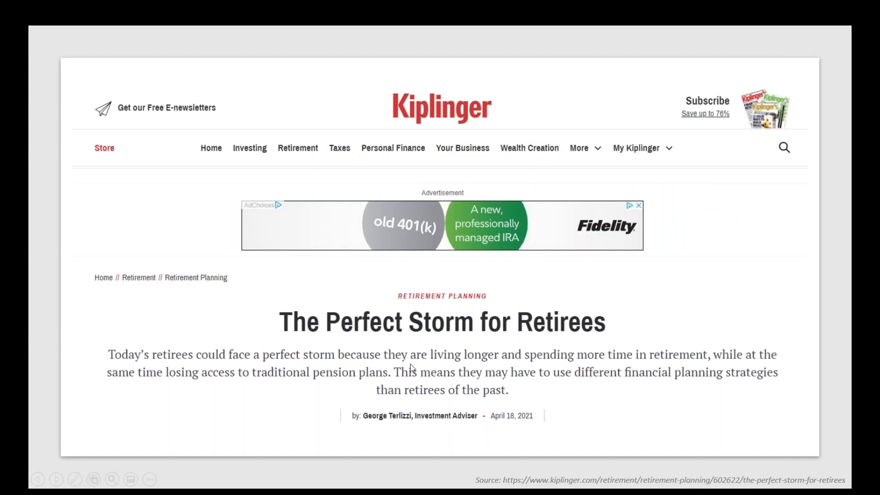
mouse_move(567, 368)
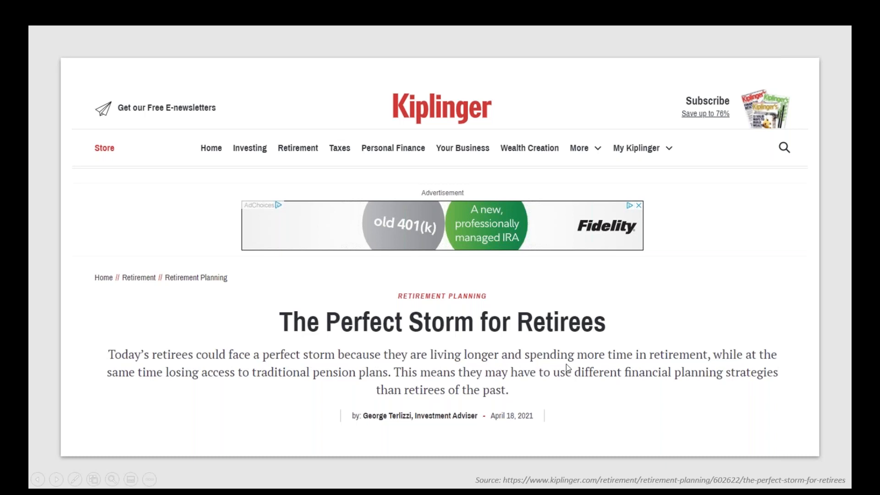
mouse_move(274, 387)
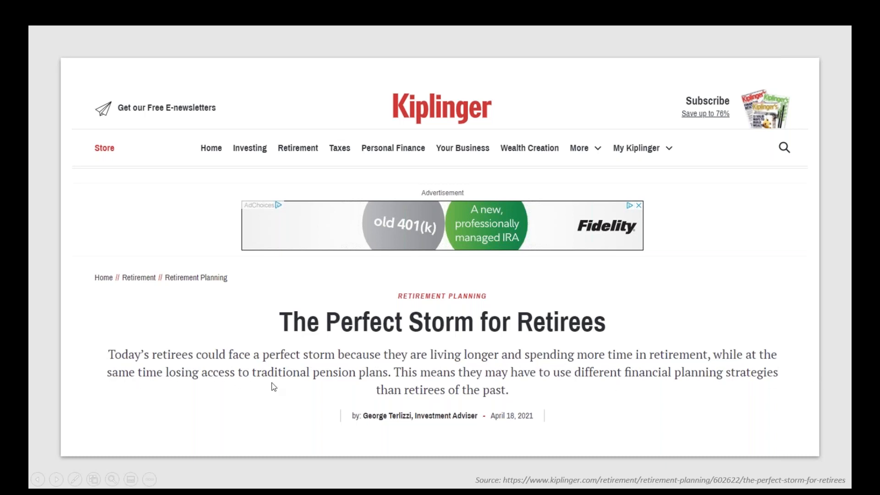
mouse_move(500, 384)
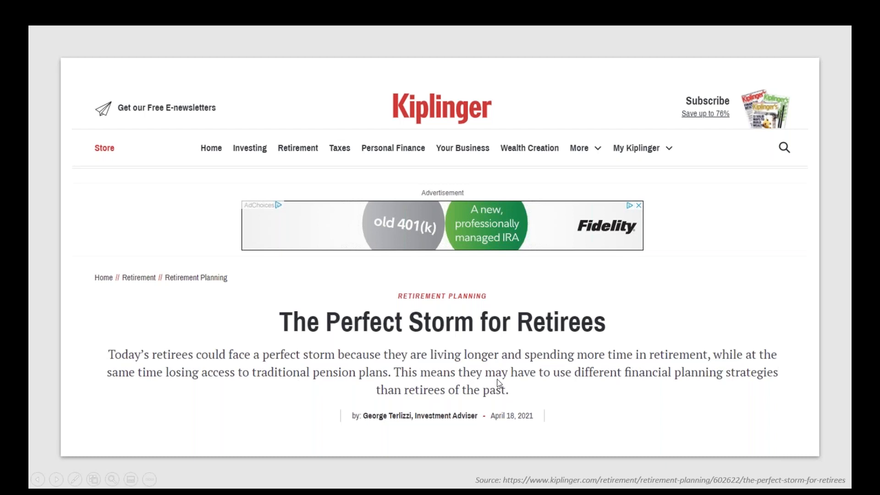
mouse_move(506, 407)
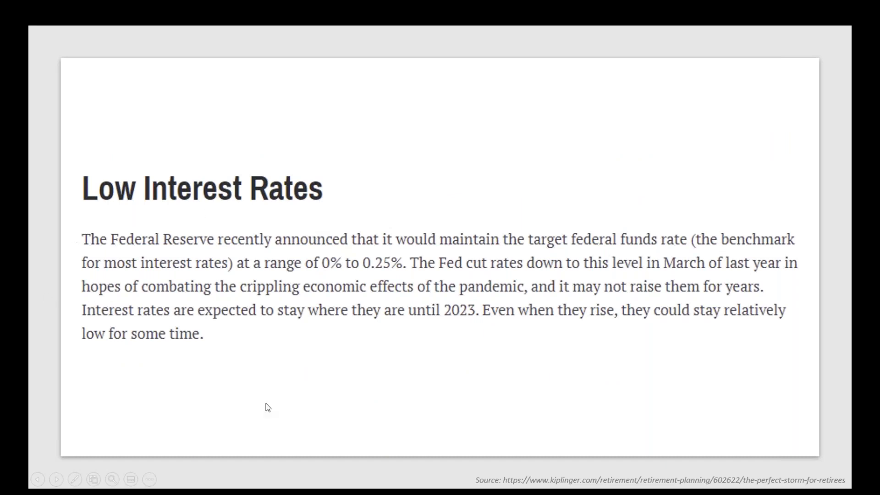
mouse_move(711, 429)
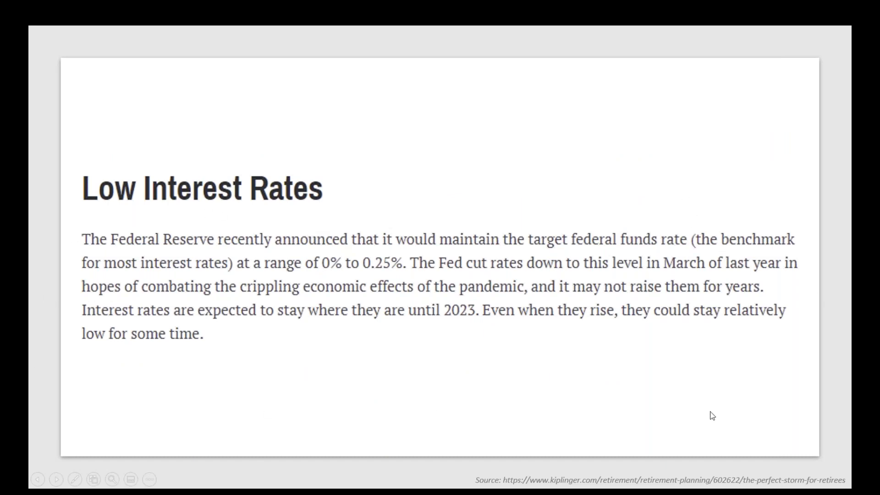
mouse_move(534, 293)
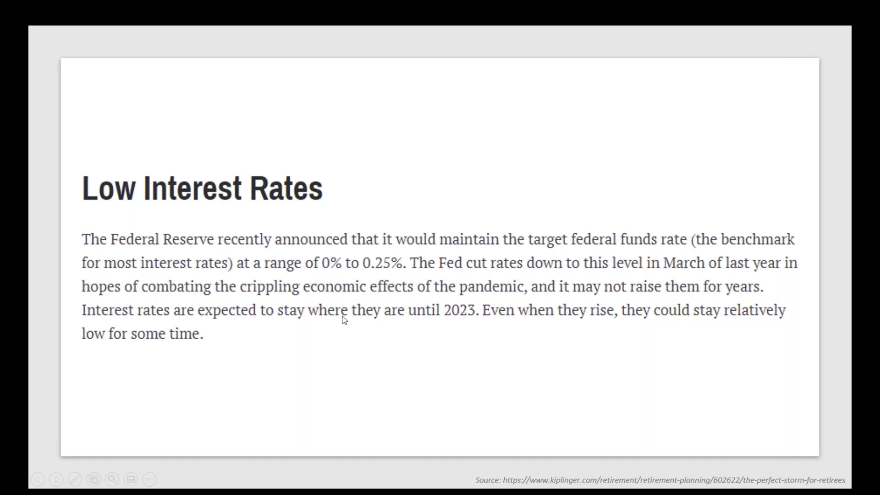
mouse_move(339, 333)
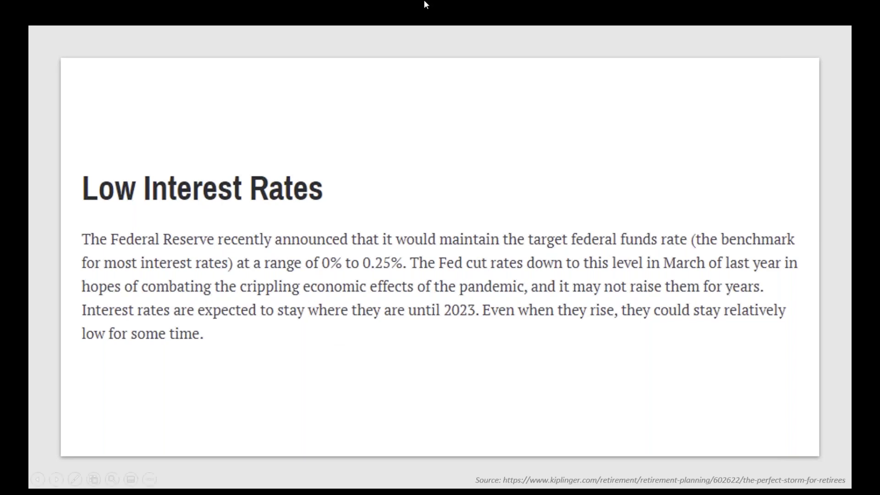
mouse_move(457, 95)
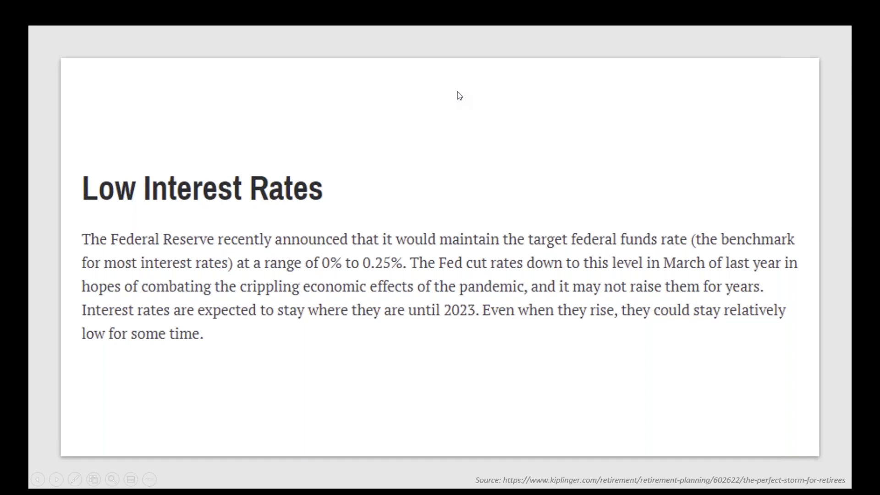
mouse_move(597, 97)
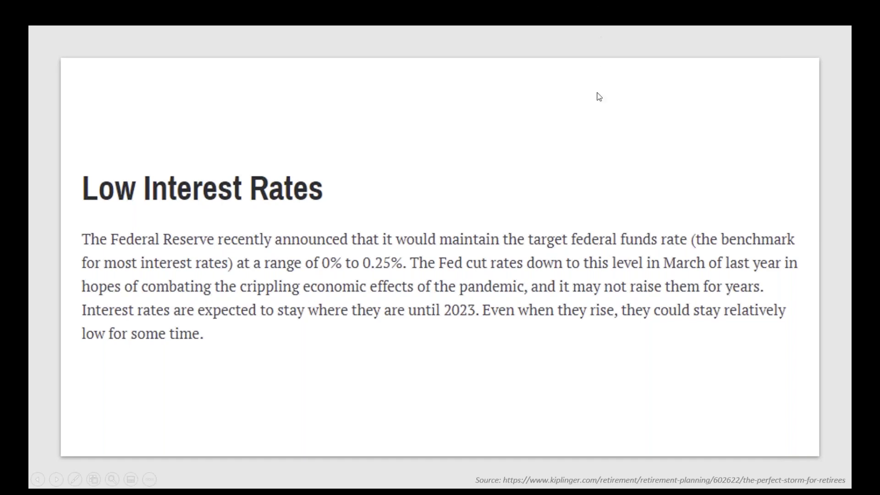
mouse_move(528, 289)
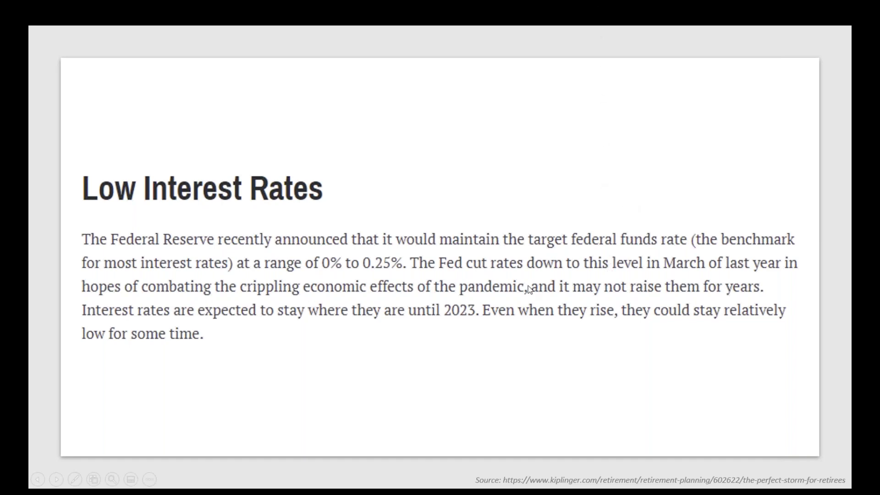
mouse_move(489, 314)
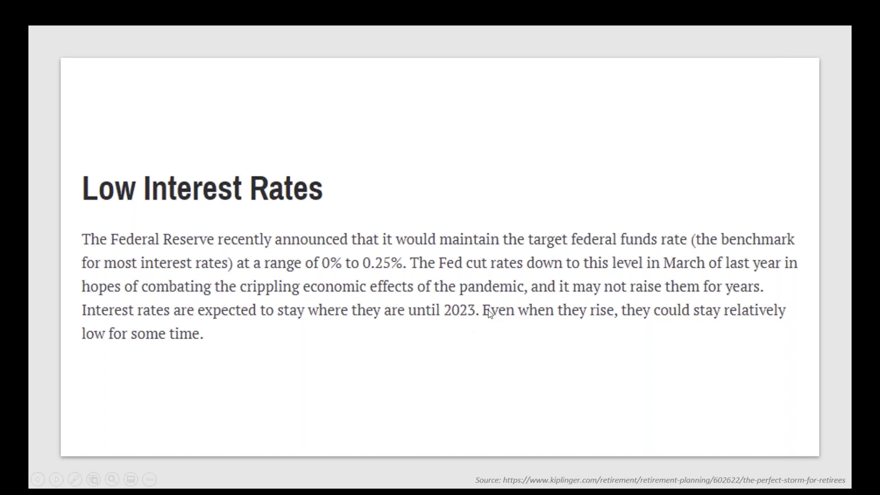
- Advance the slideshow to the S&P 500 Rolling 10-Year CAGR chart slide
left_click(56, 491)
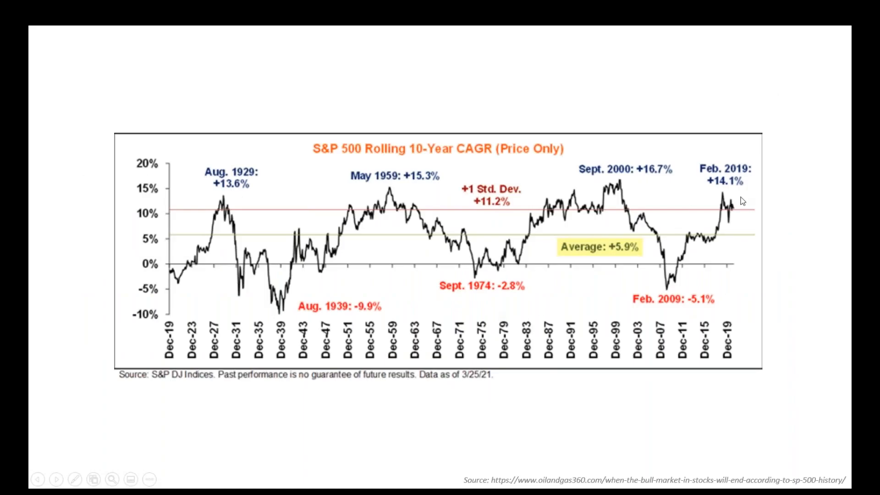
mouse_move(678, 276)
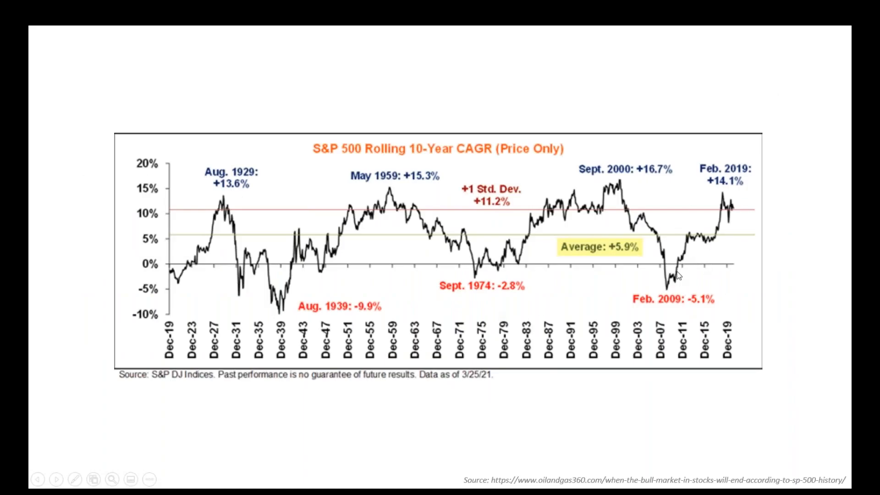
mouse_move(673, 303)
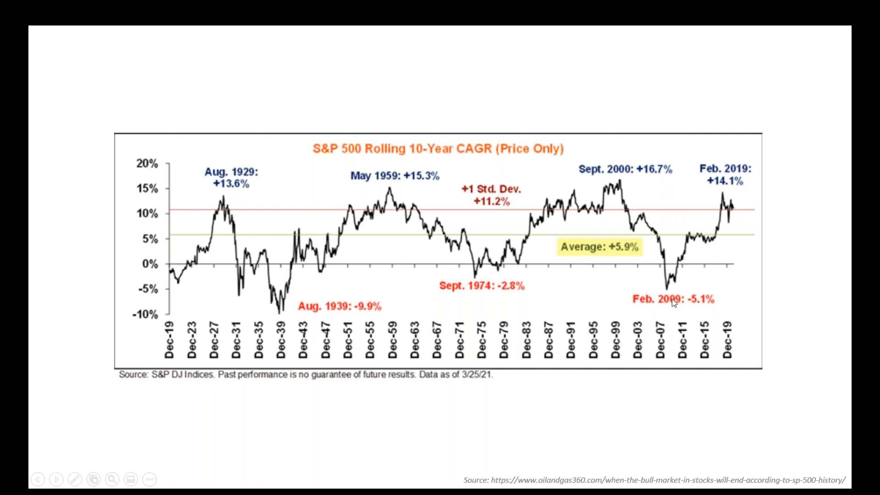
mouse_move(766, 172)
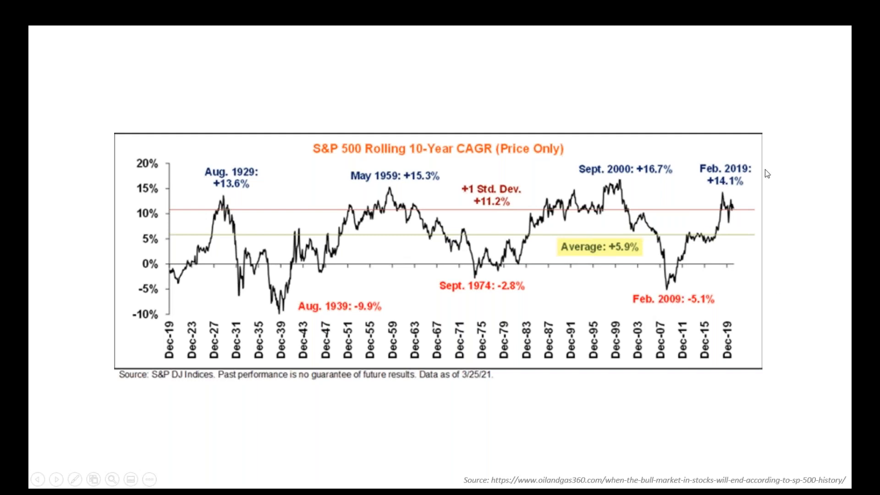
mouse_move(652, 278)
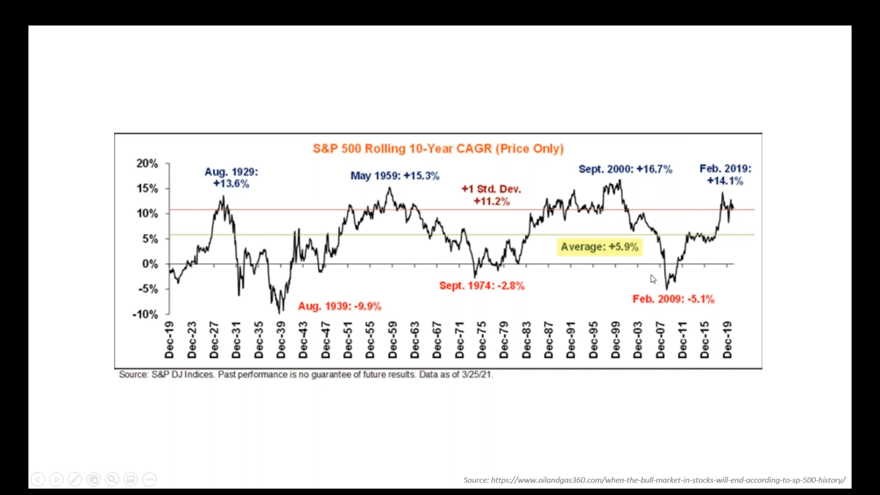
mouse_move(395, 264)
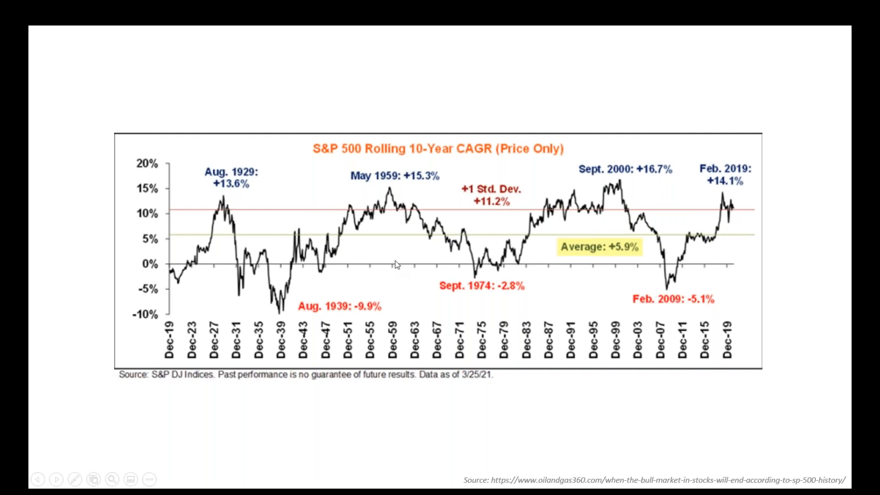
mouse_move(345, 192)
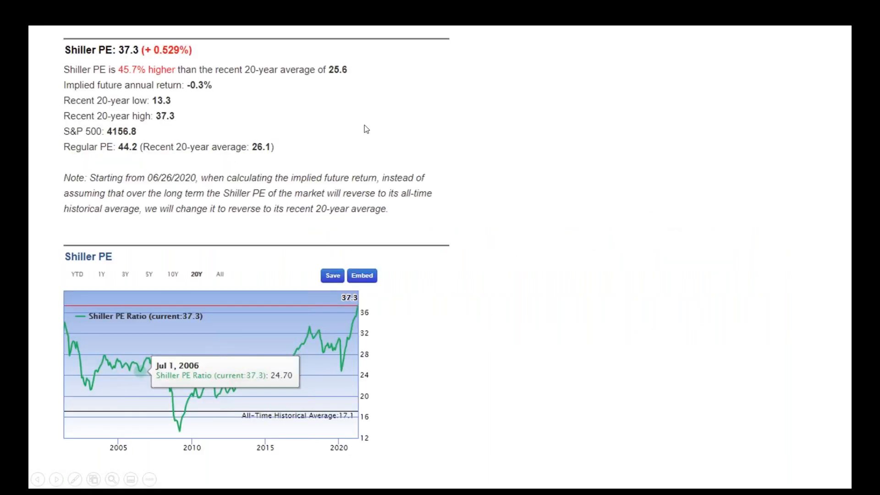
mouse_move(233, 378)
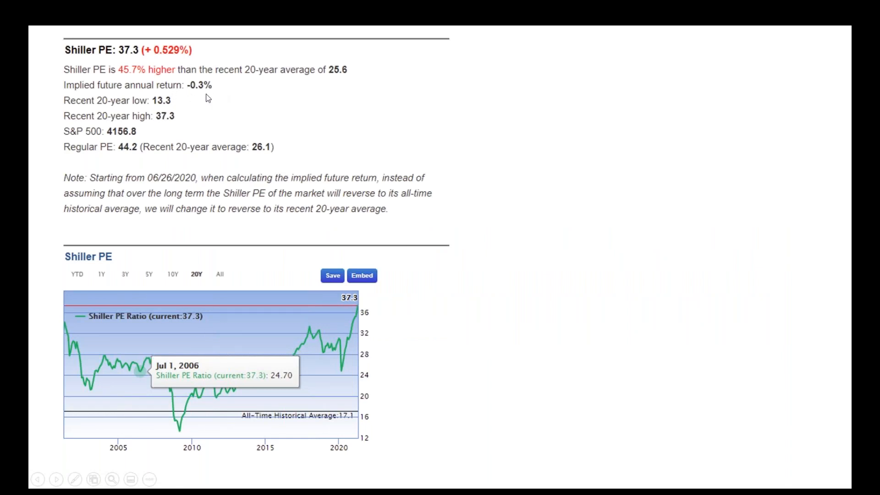
mouse_move(215, 95)
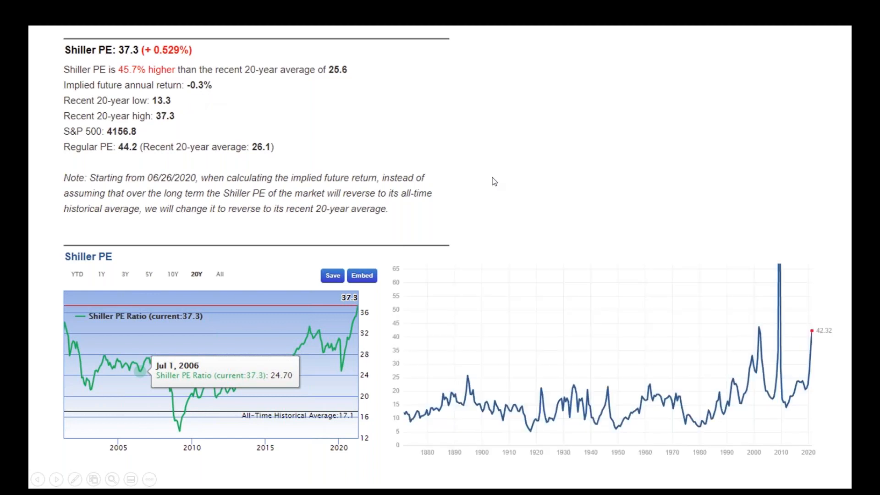
mouse_move(341, 151)
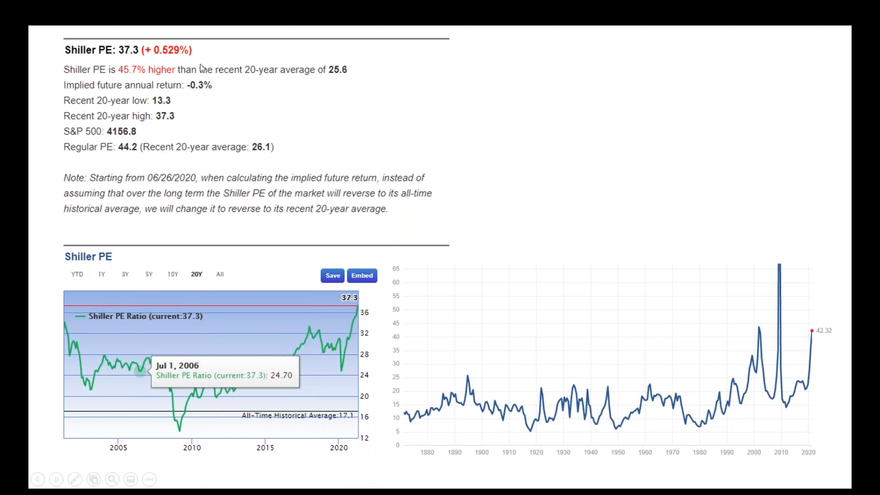
mouse_move(342, 55)
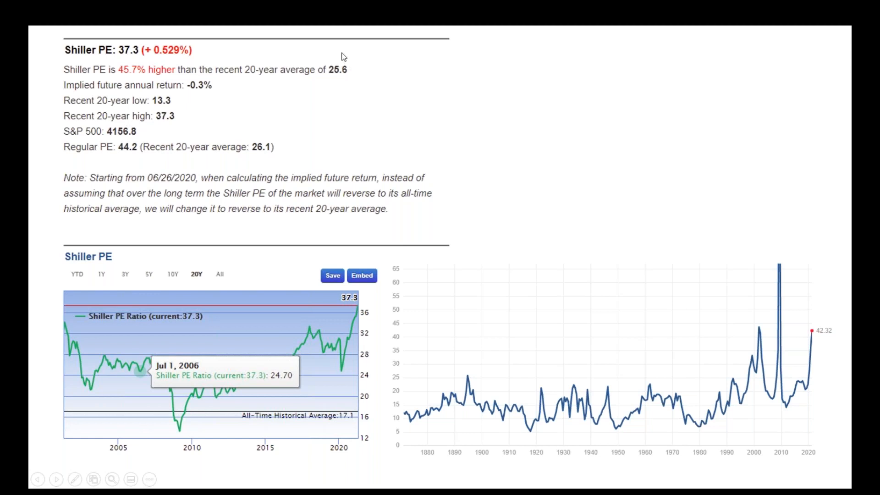
mouse_move(104, 61)
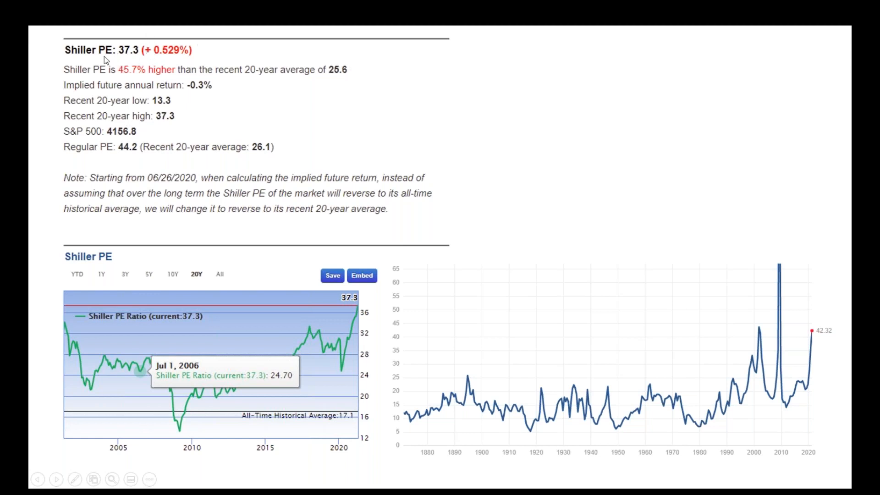
mouse_move(816, 348)
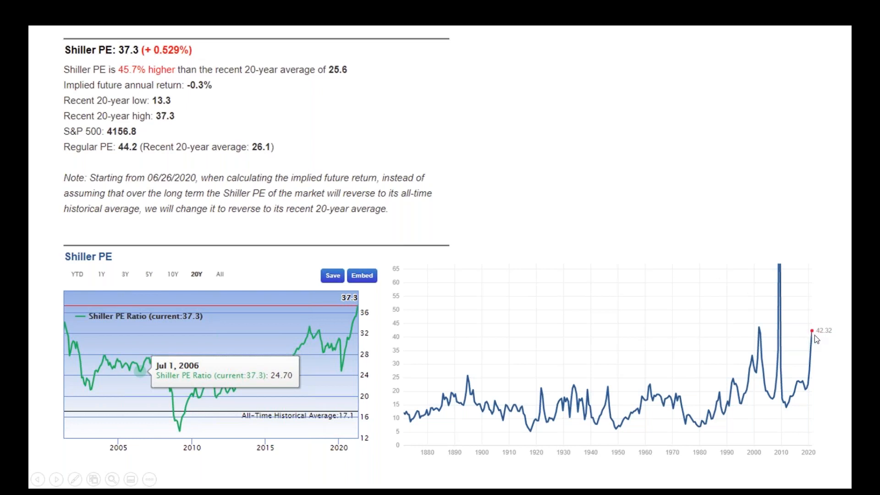
mouse_move(267, 78)
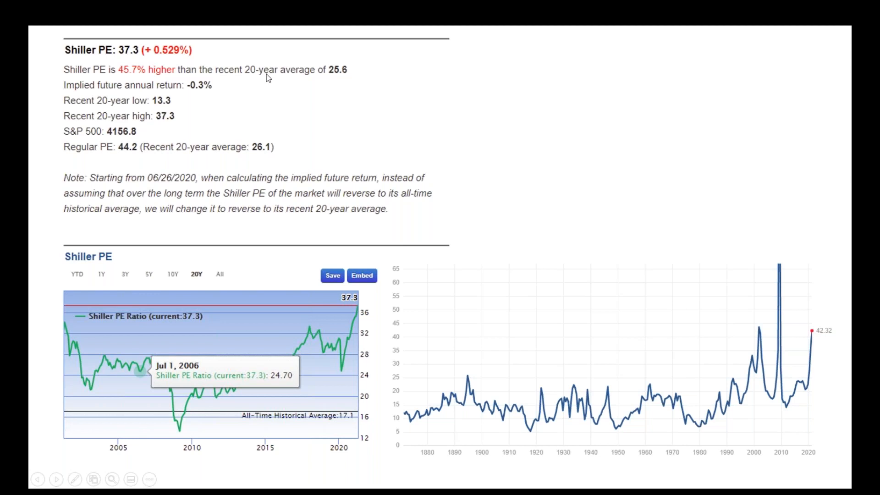
mouse_move(161, 50)
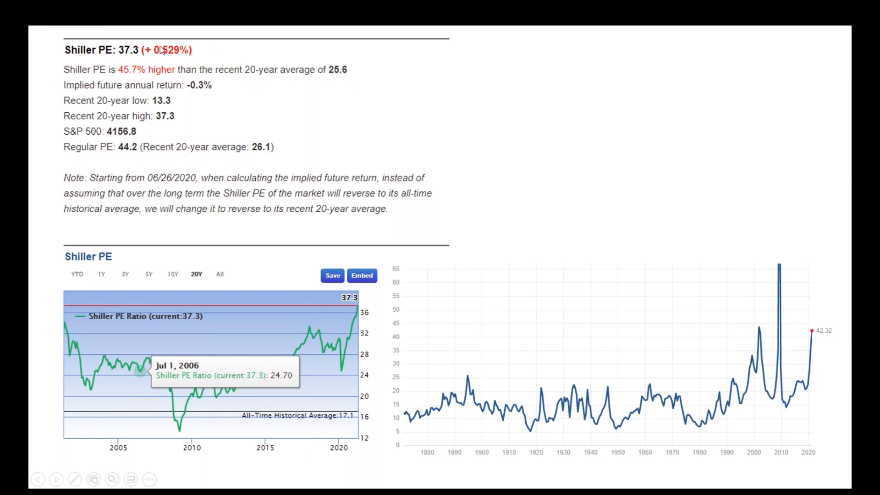
mouse_move(816, 348)
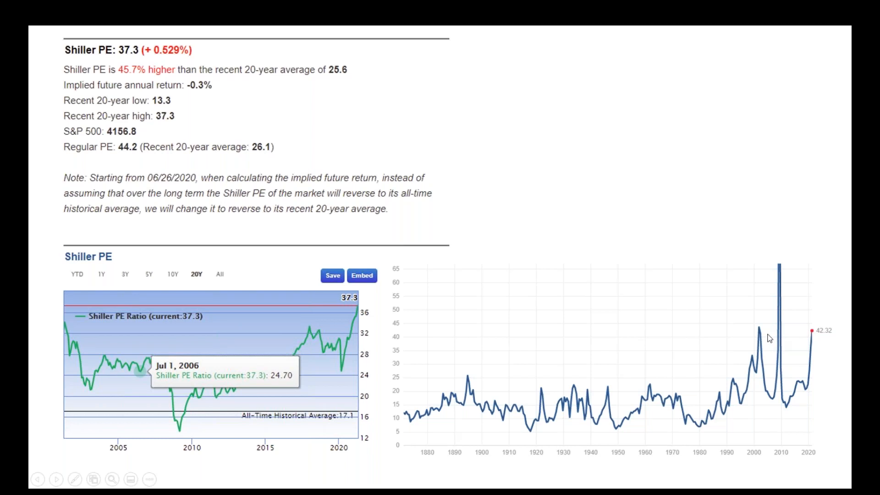
mouse_move(765, 333)
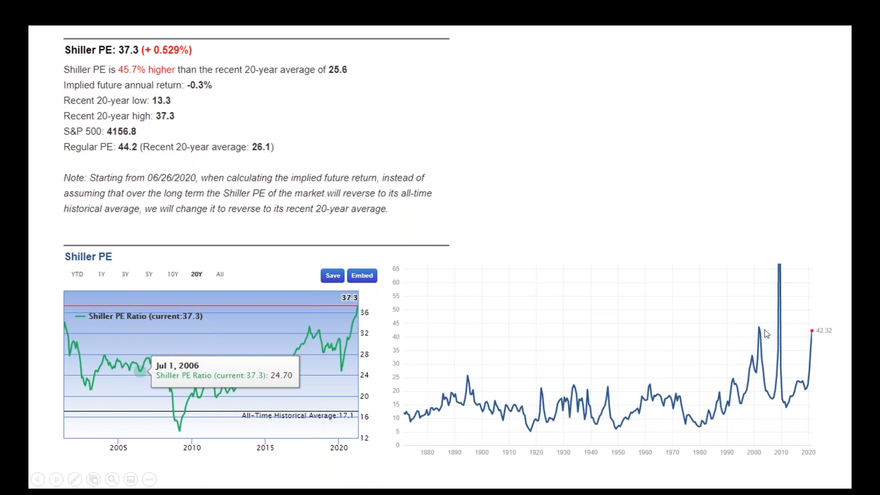
mouse_move(821, 352)
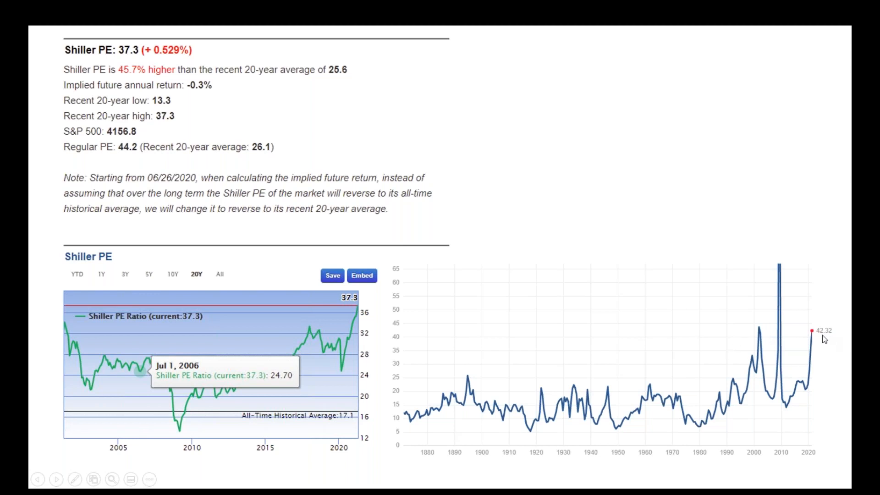
mouse_move(590, 294)
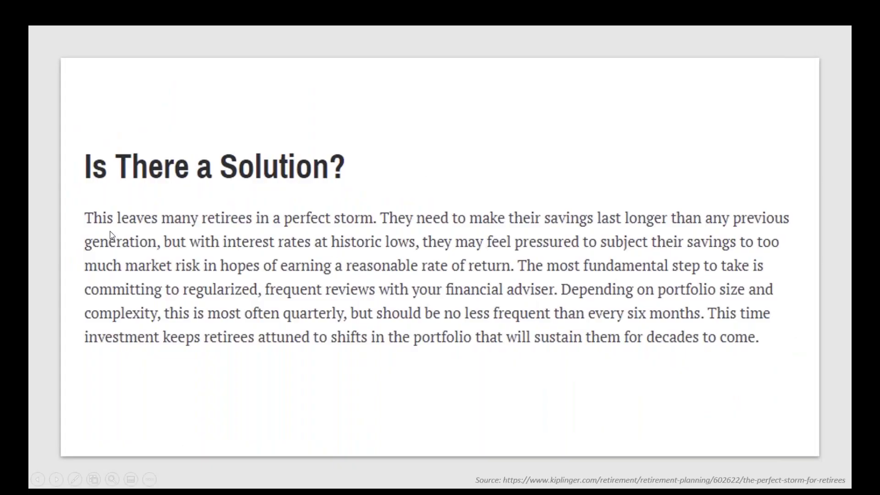
mouse_move(141, 245)
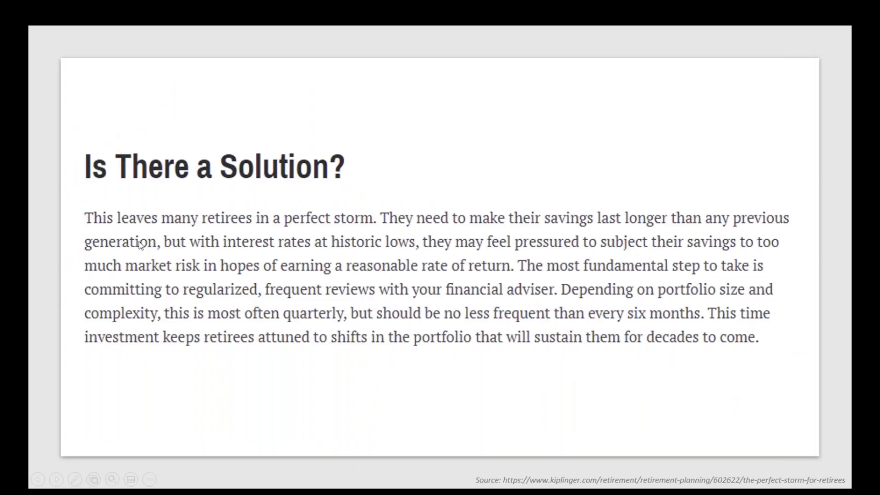
mouse_move(627, 231)
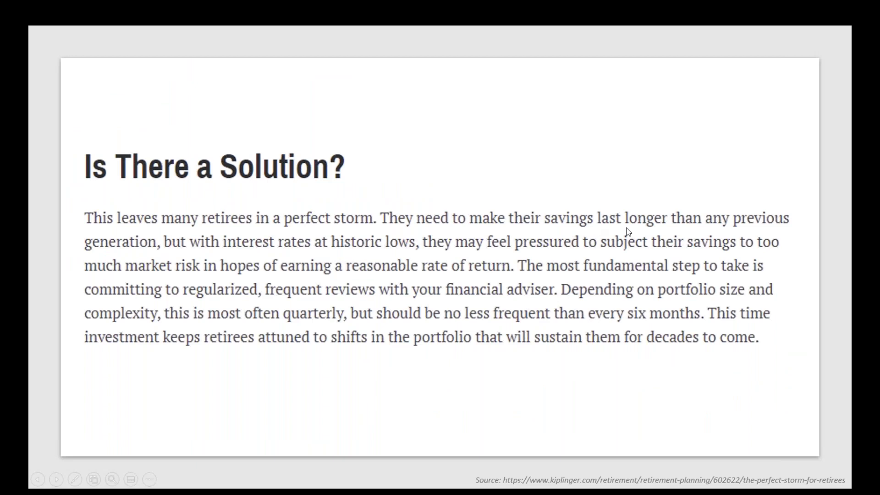
mouse_move(186, 259)
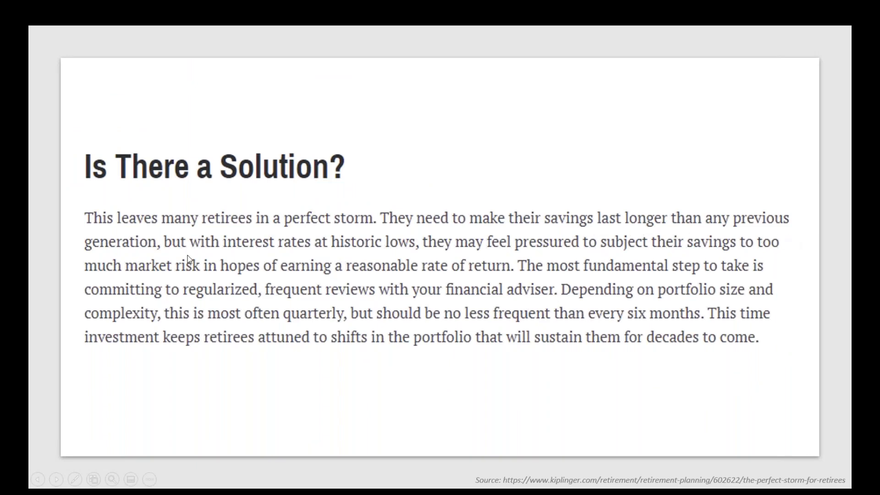
mouse_move(507, 256)
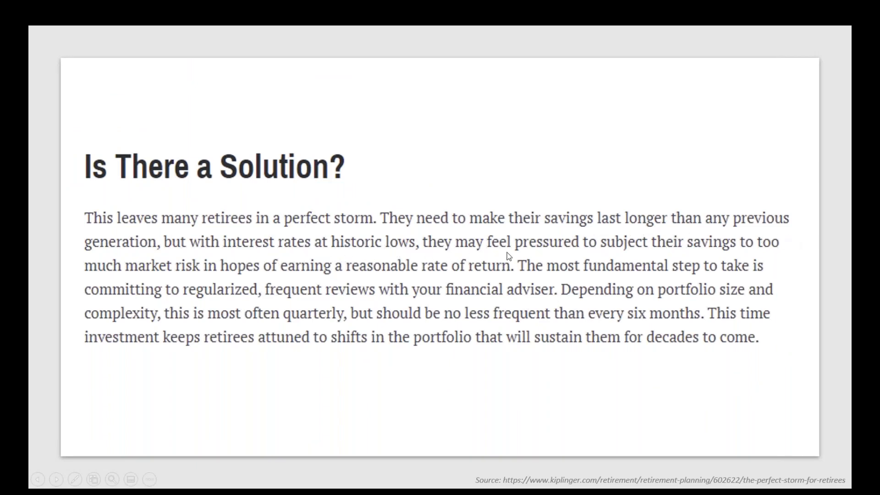
mouse_move(793, 261)
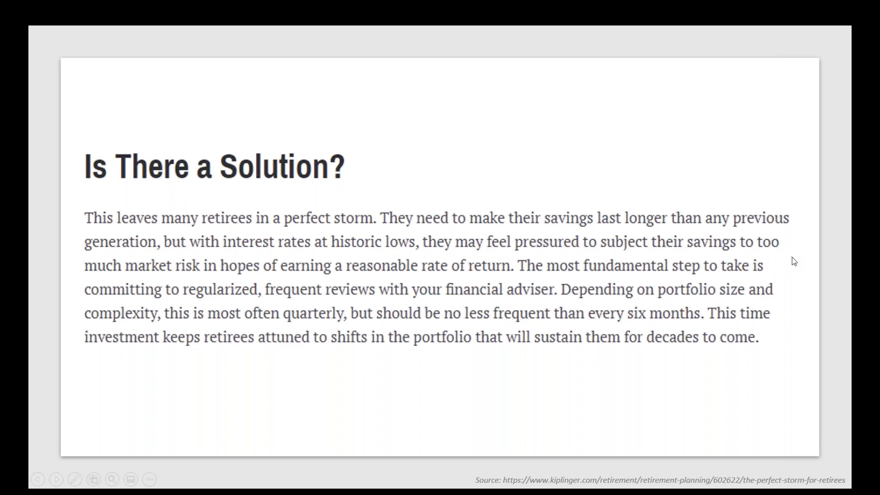
mouse_move(419, 280)
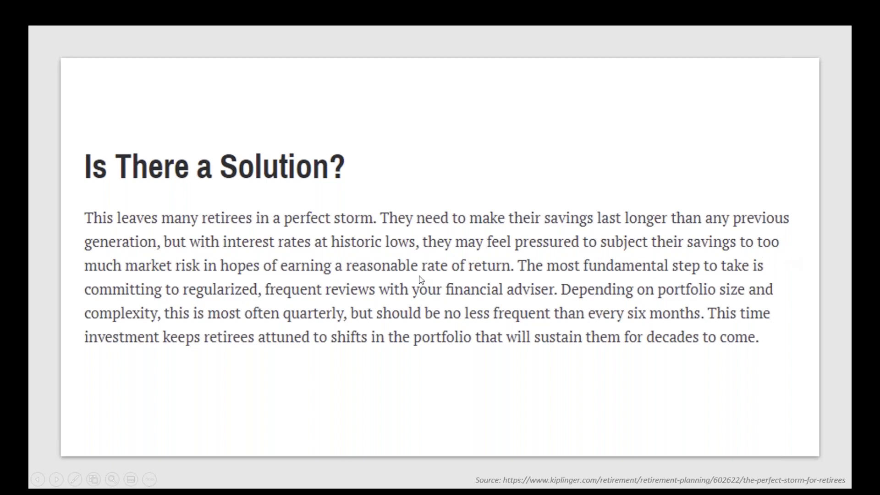
mouse_move(425, 277)
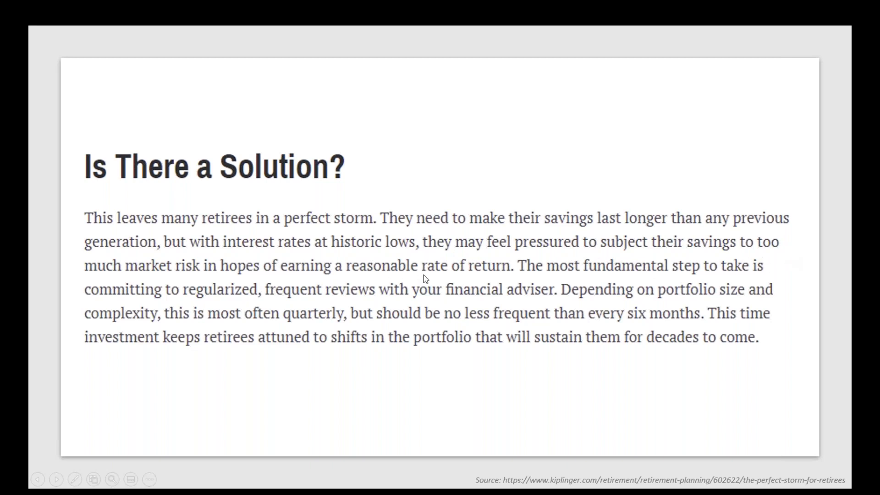
mouse_move(540, 279)
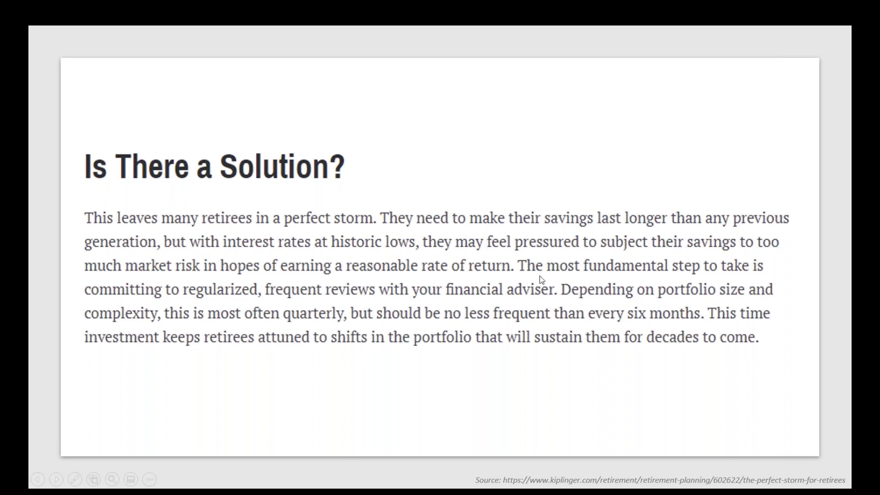
mouse_move(377, 308)
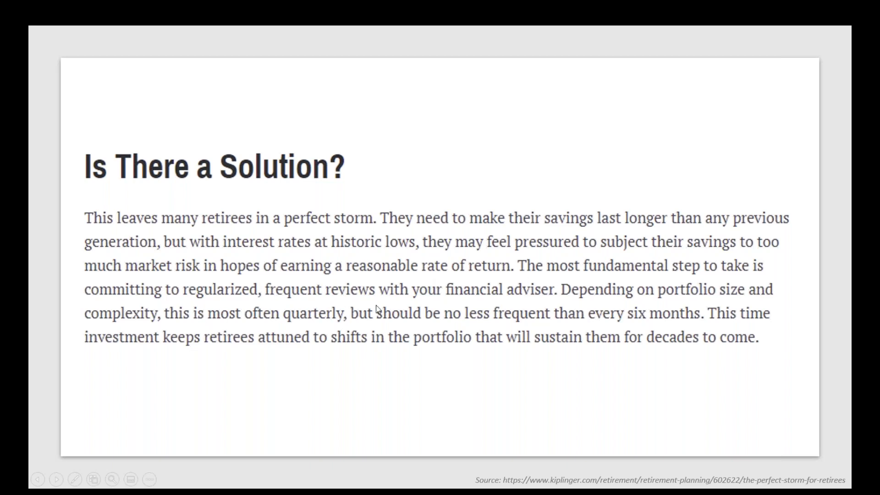
mouse_move(713, 315)
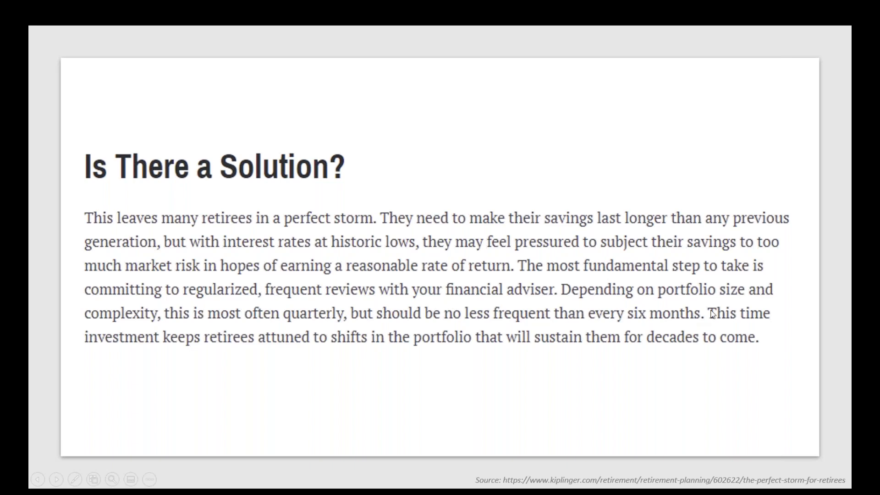
mouse_move(297, 343)
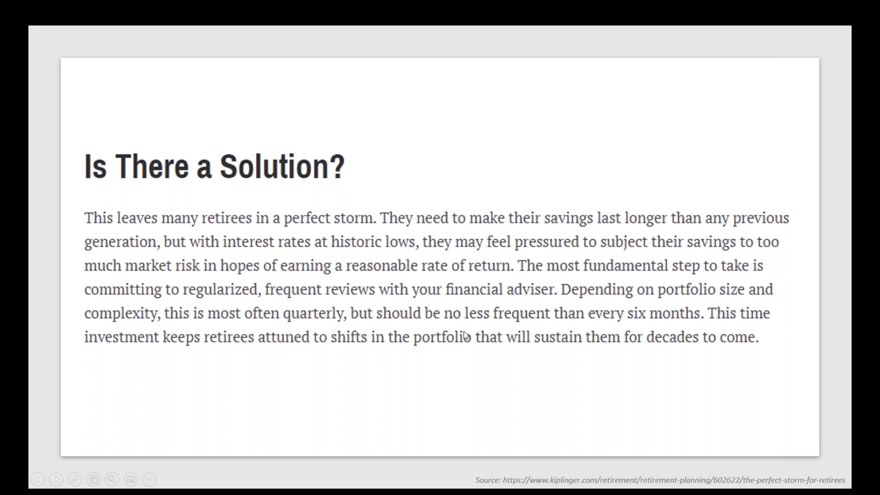
mouse_move(547, 367)
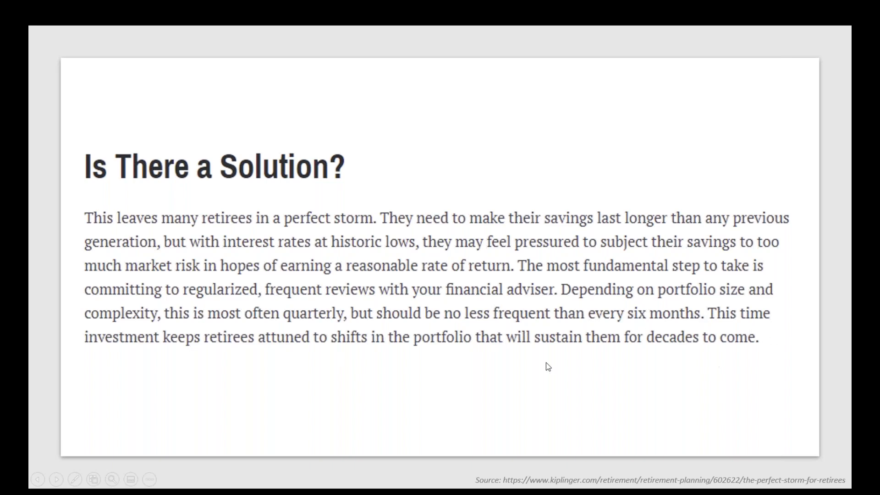
mouse_move(414, 374)
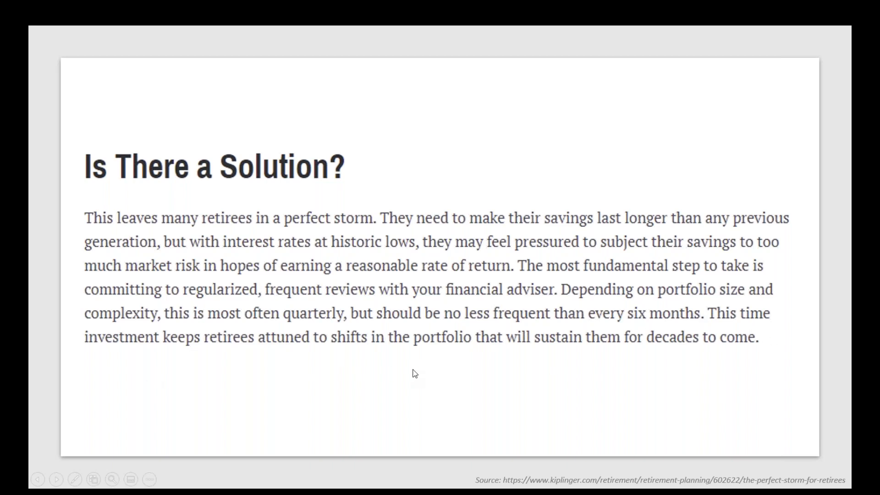
mouse_move(730, 374)
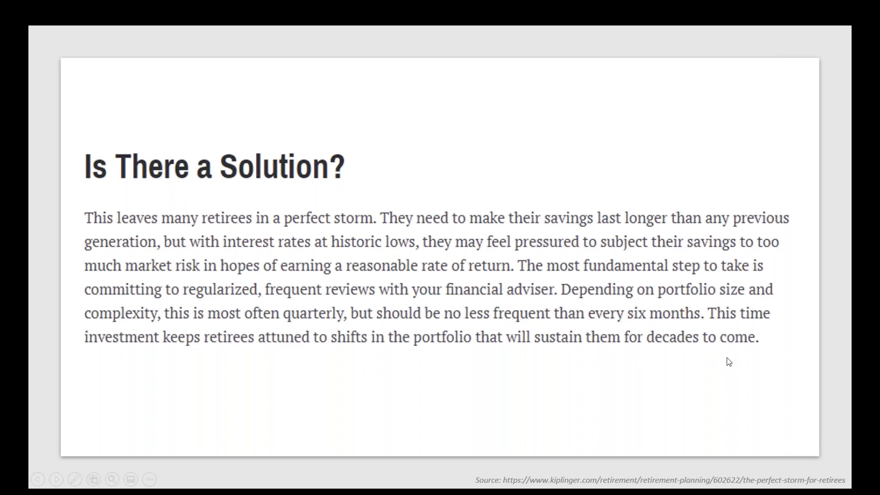
mouse_move(226, 427)
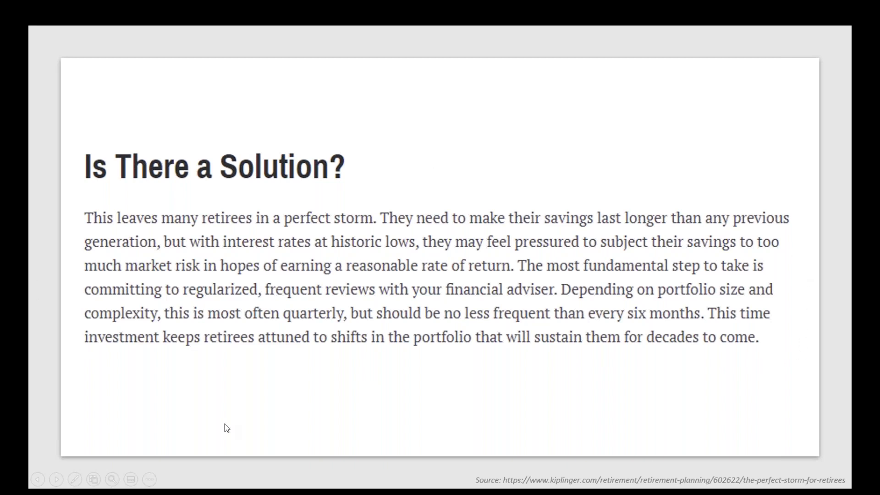
mouse_move(434, 173)
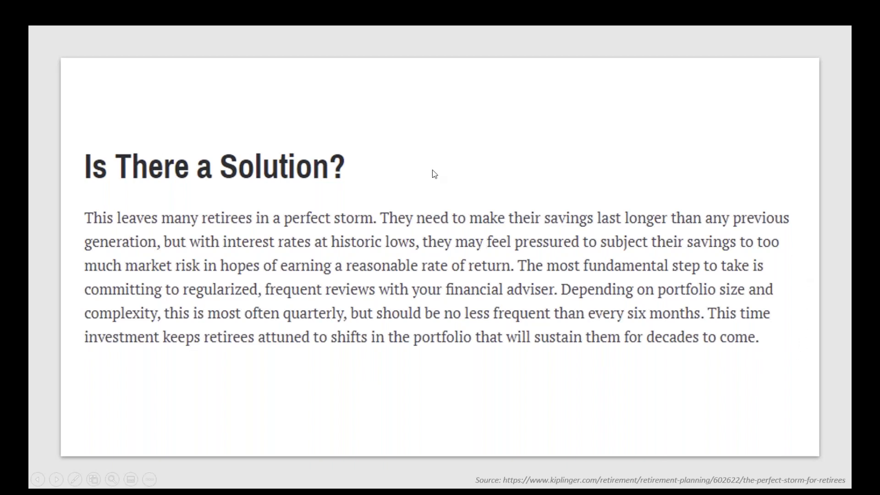
mouse_move(414, 170)
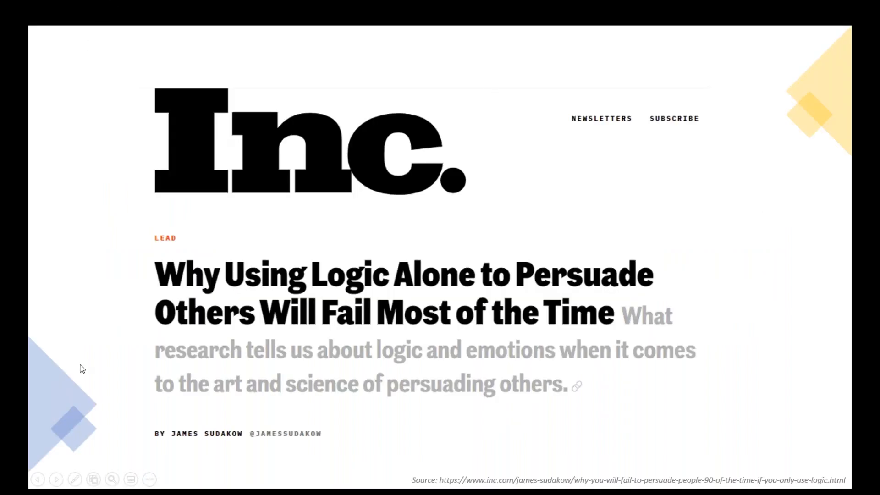
mouse_move(324, 316)
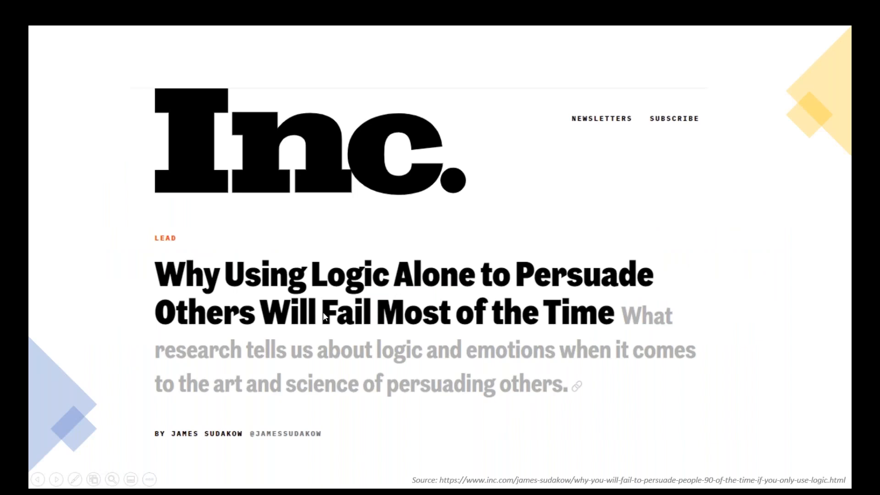
mouse_move(289, 368)
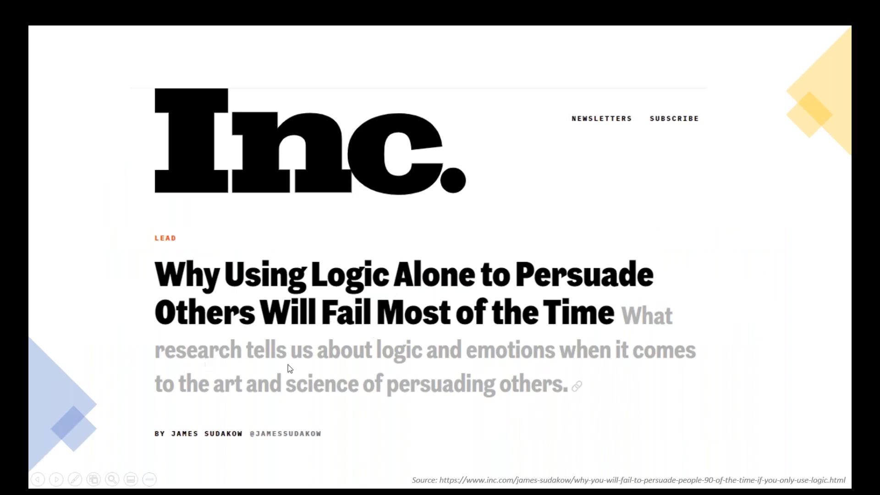
mouse_move(150, 380)
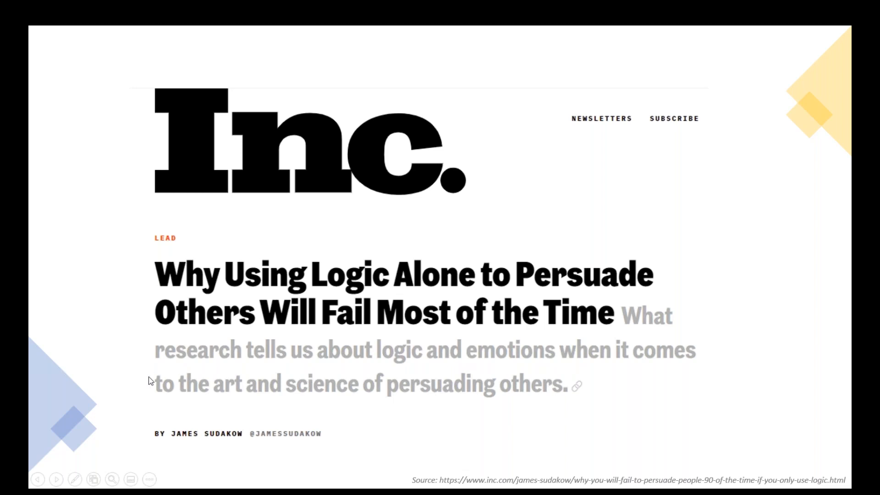
mouse_move(617, 416)
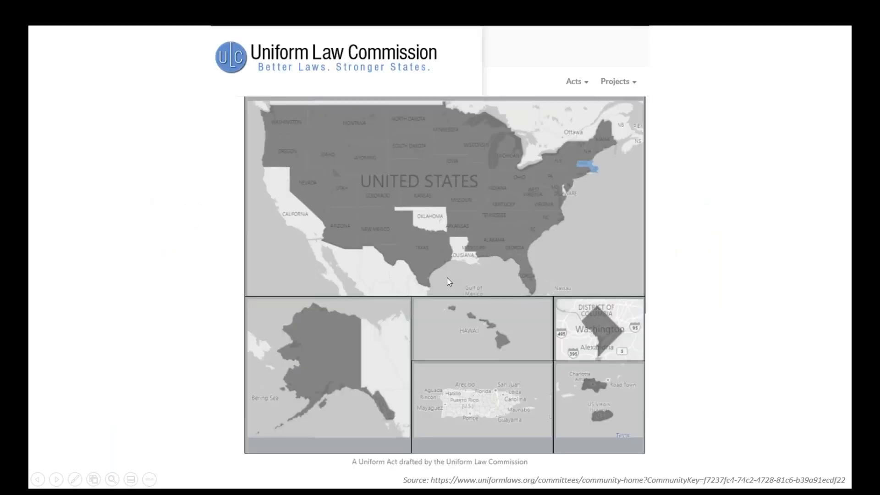
mouse_move(600, 140)
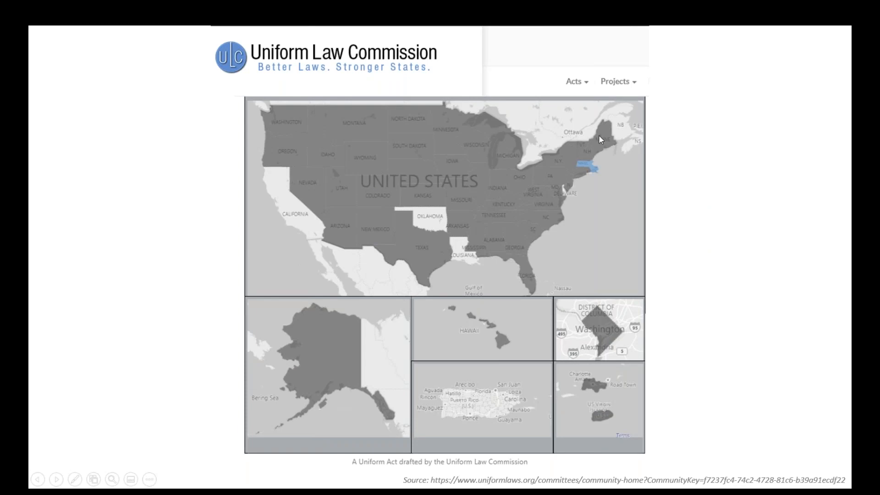
mouse_move(419, 284)
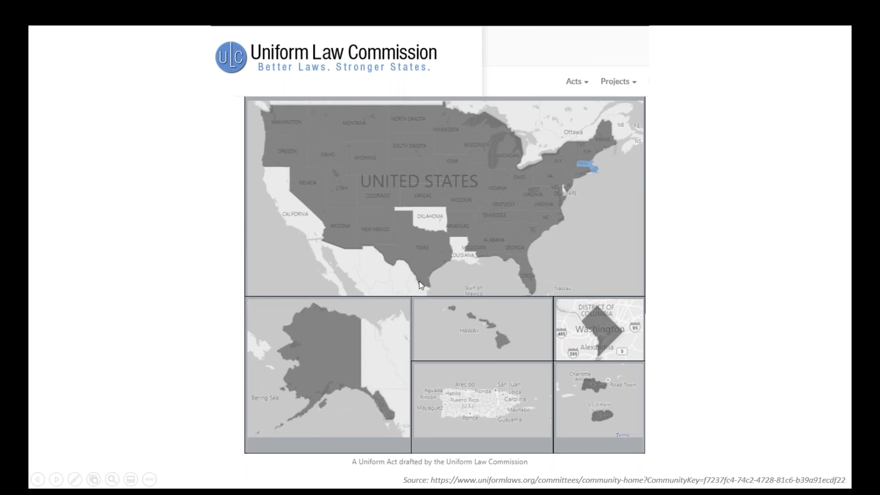
mouse_move(596, 326)
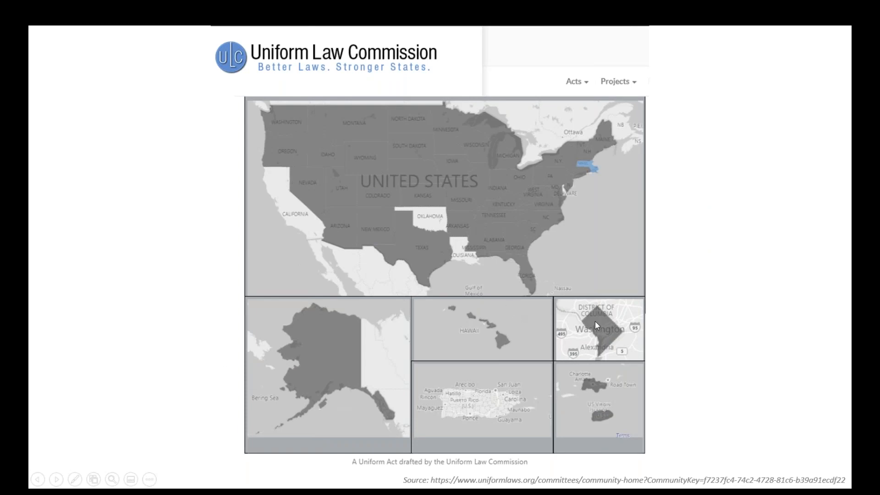
mouse_move(591, 174)
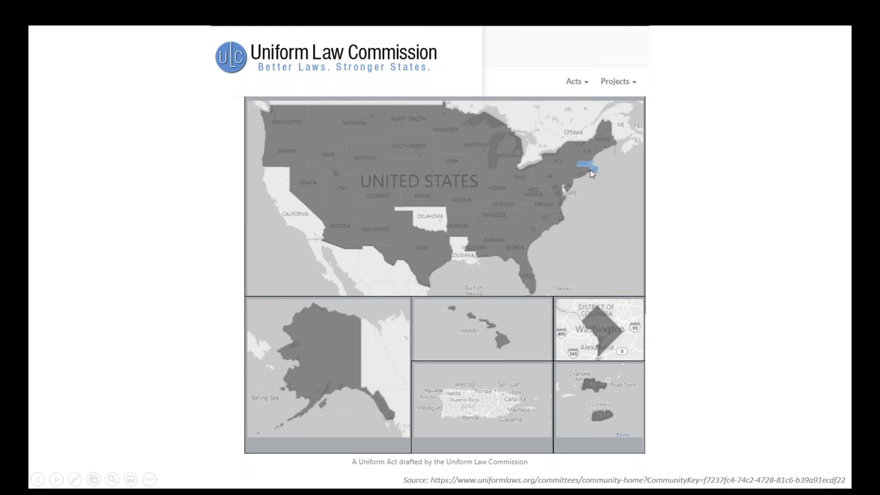
mouse_move(598, 180)
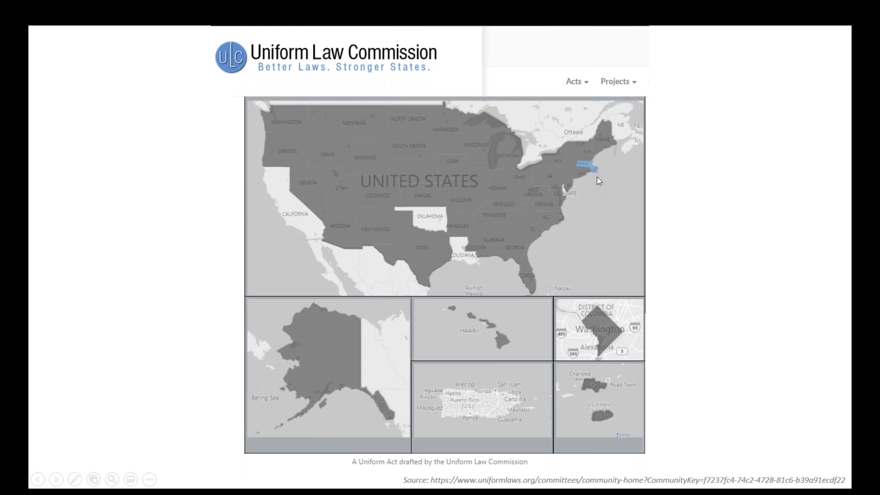
mouse_move(603, 172)
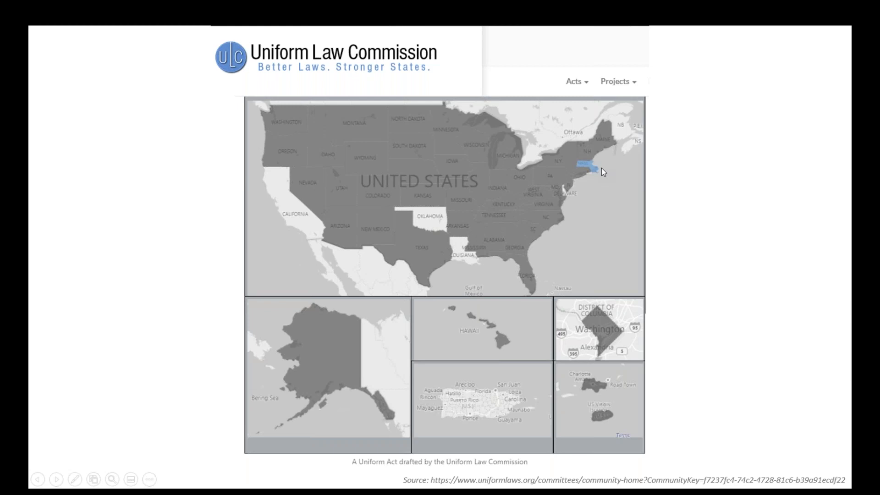
mouse_move(612, 189)
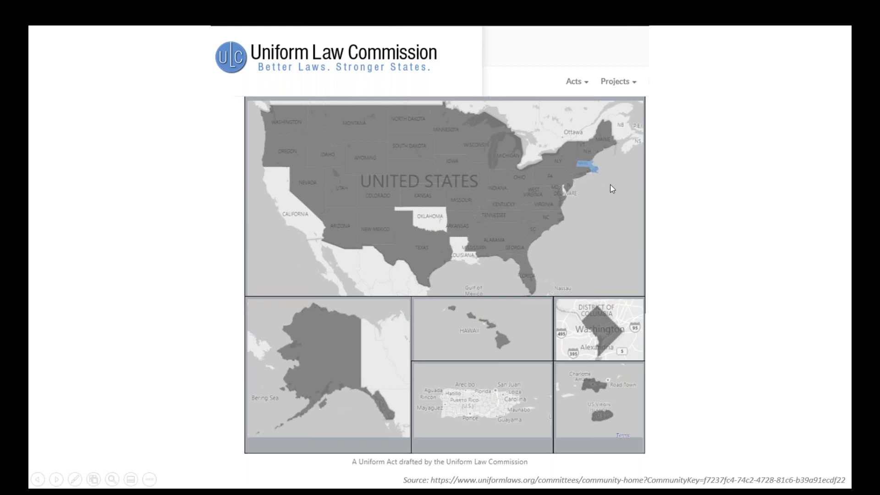
mouse_move(544, 300)
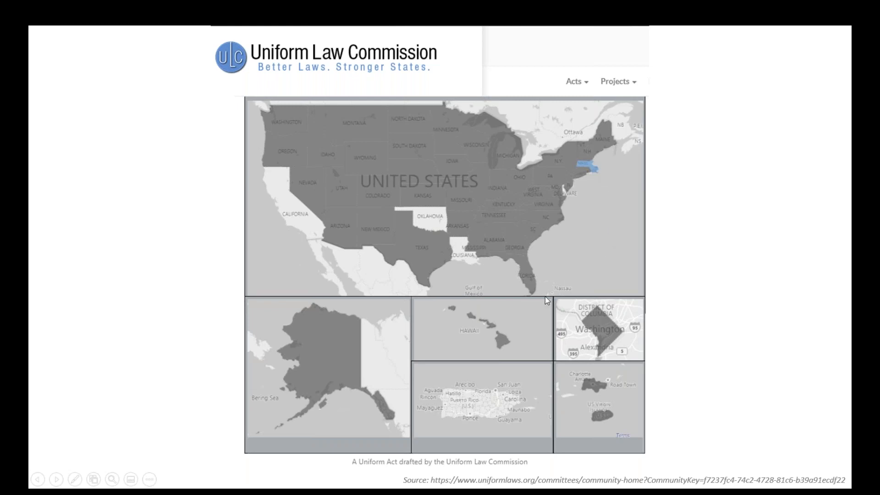
mouse_move(425, 230)
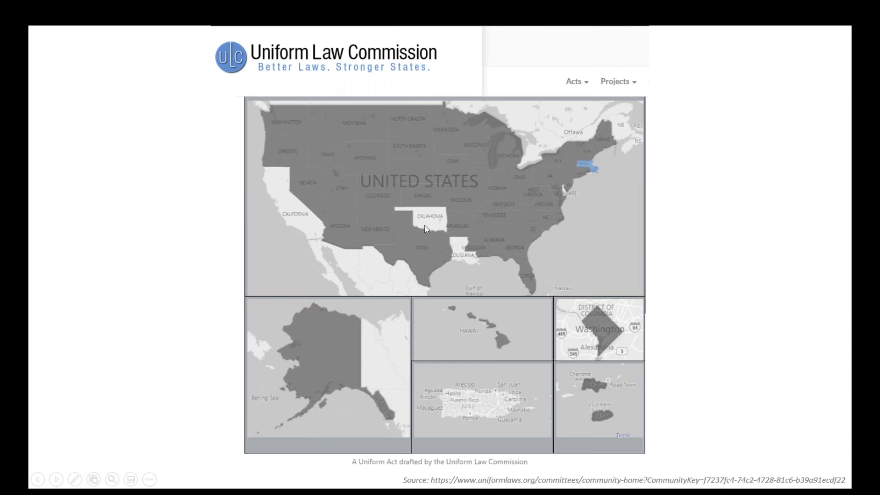
mouse_move(747, 288)
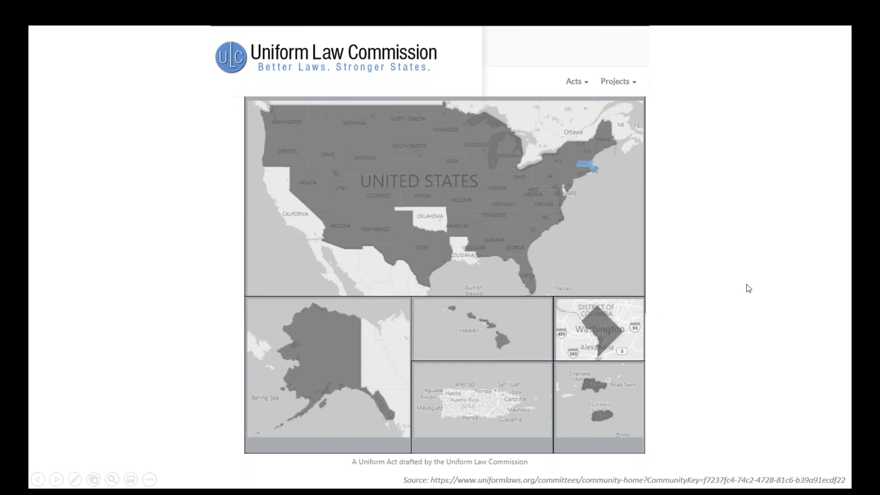
mouse_move(685, 316)
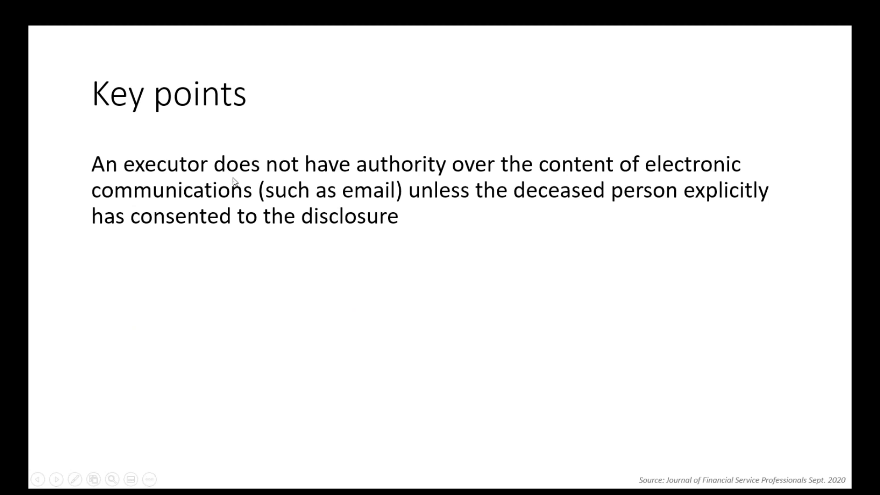
mouse_move(248, 181)
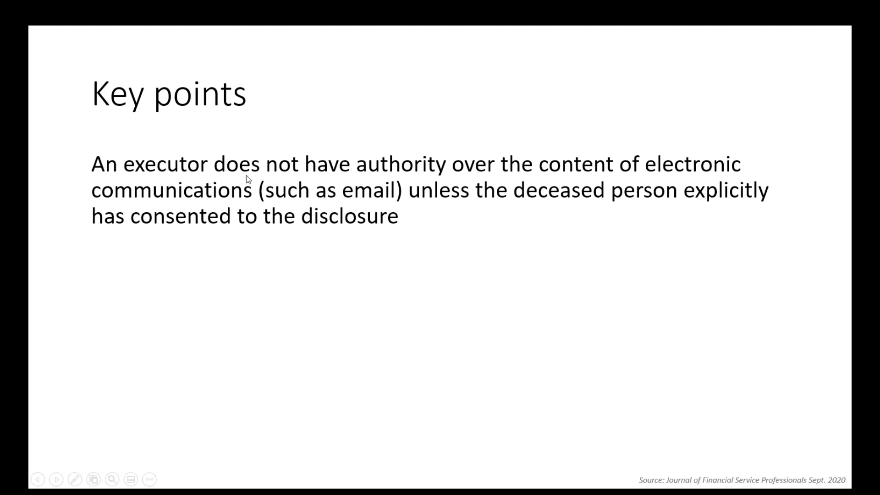
mouse_move(480, 184)
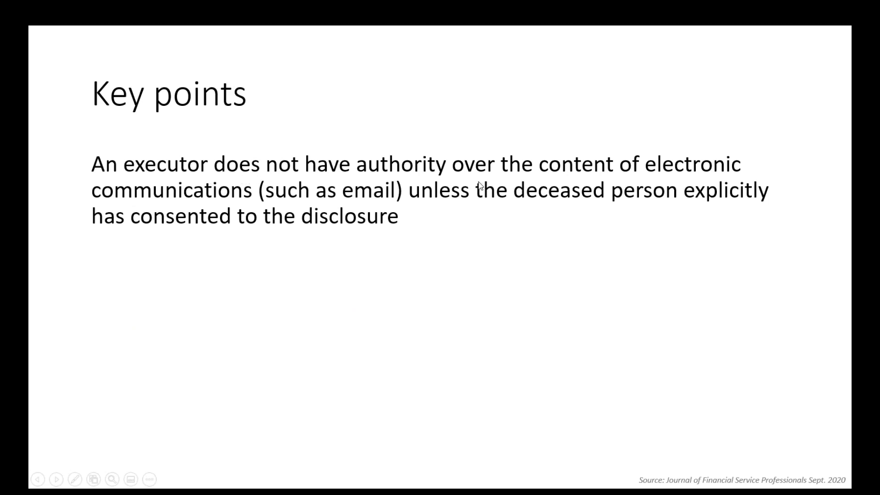
mouse_move(278, 205)
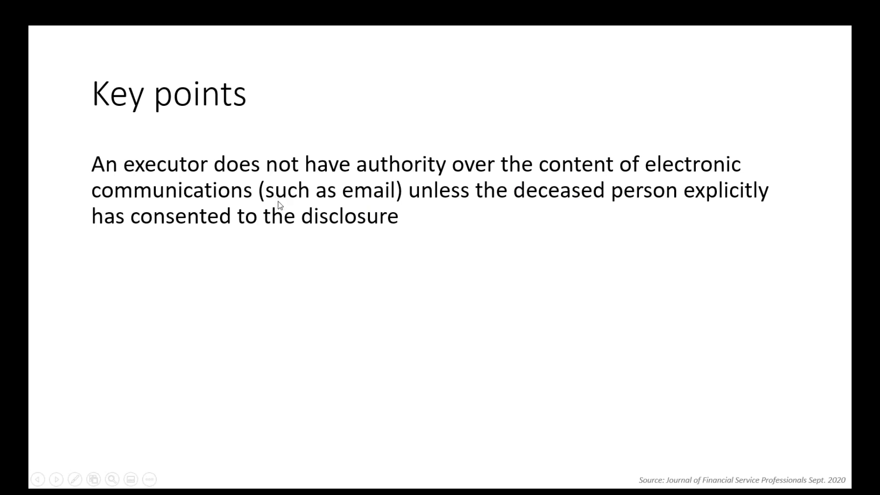
mouse_move(220, 230)
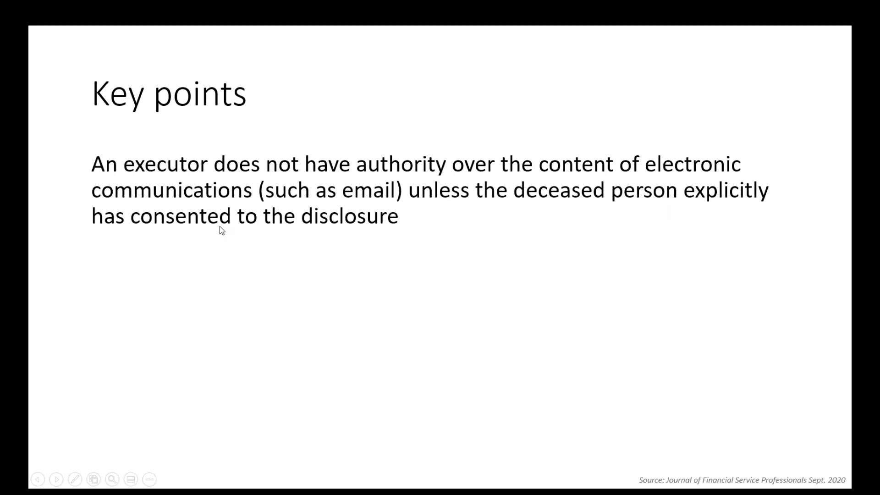
mouse_move(347, 242)
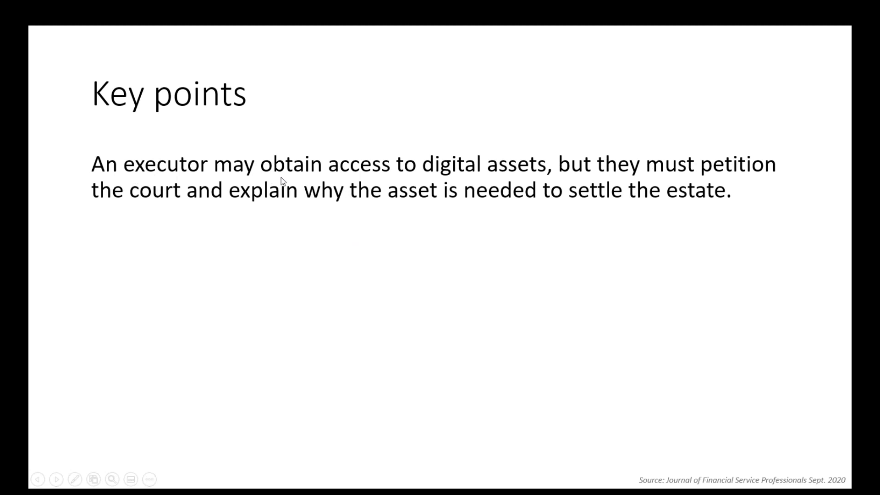
mouse_move(554, 193)
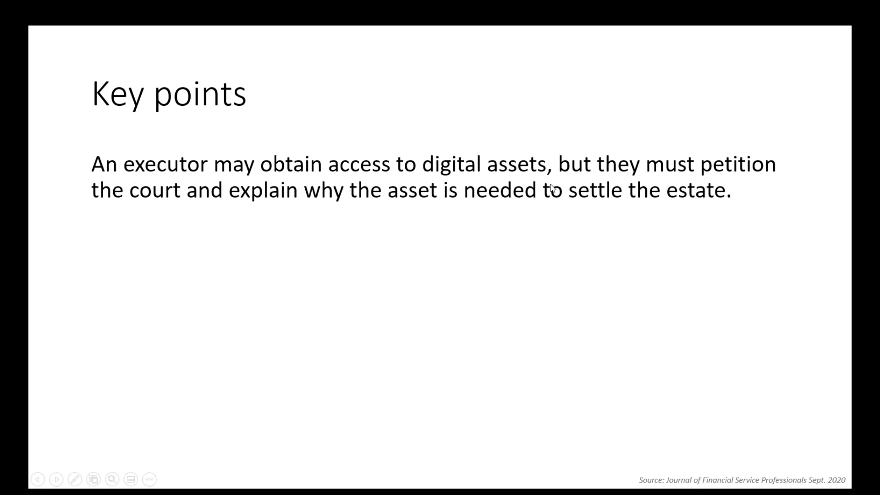
mouse_move(244, 207)
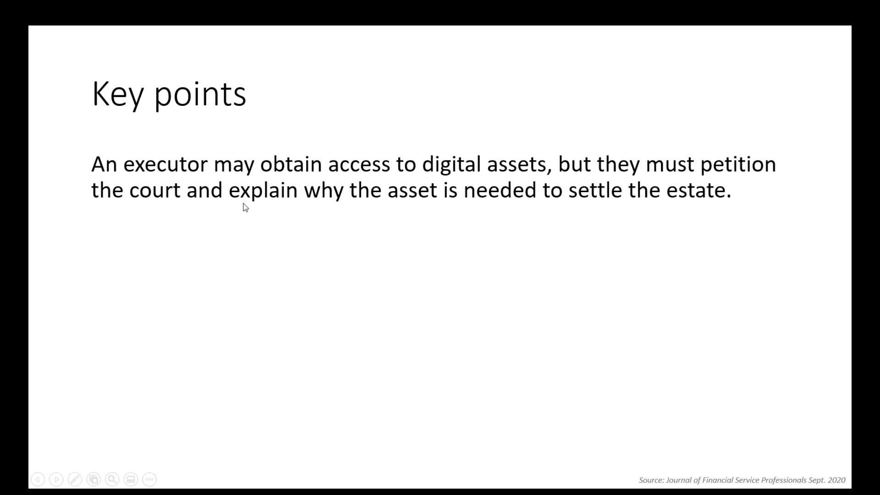
mouse_move(732, 220)
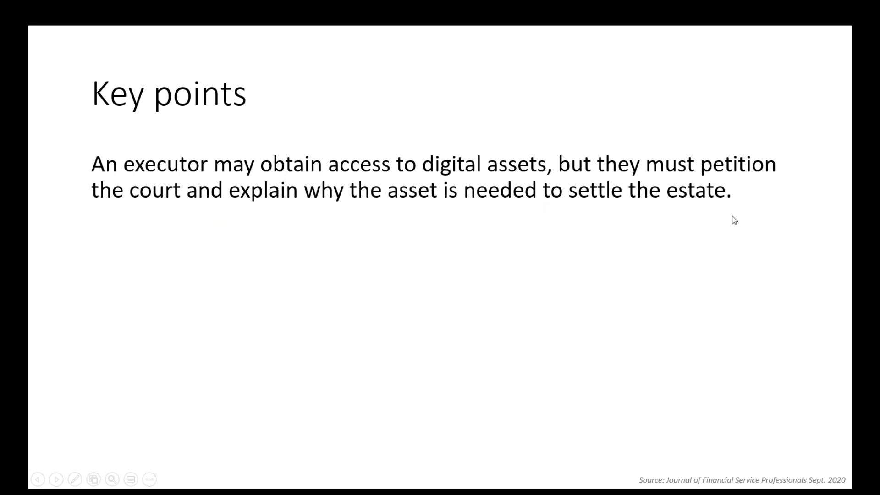
mouse_move(663, 236)
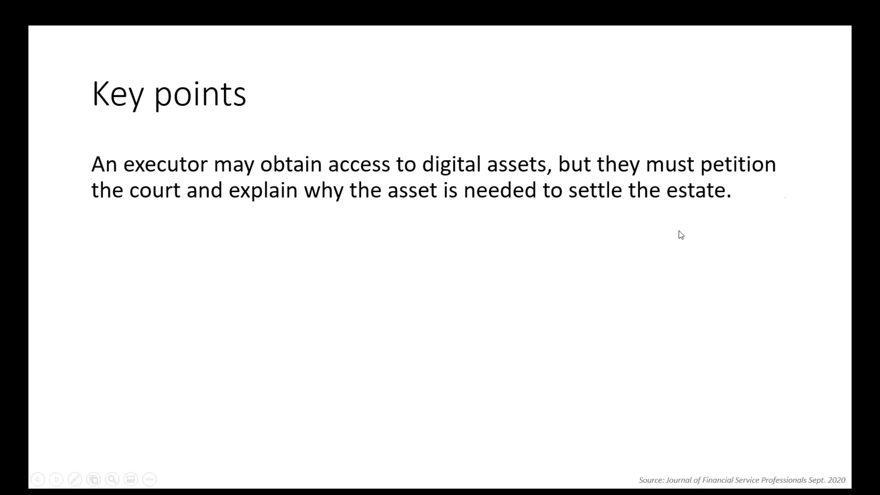
mouse_move(754, 143)
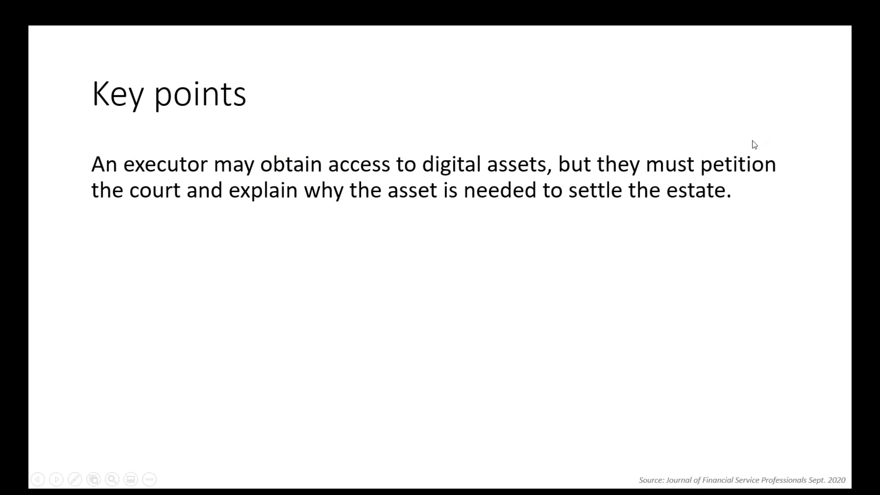
mouse_move(394, 248)
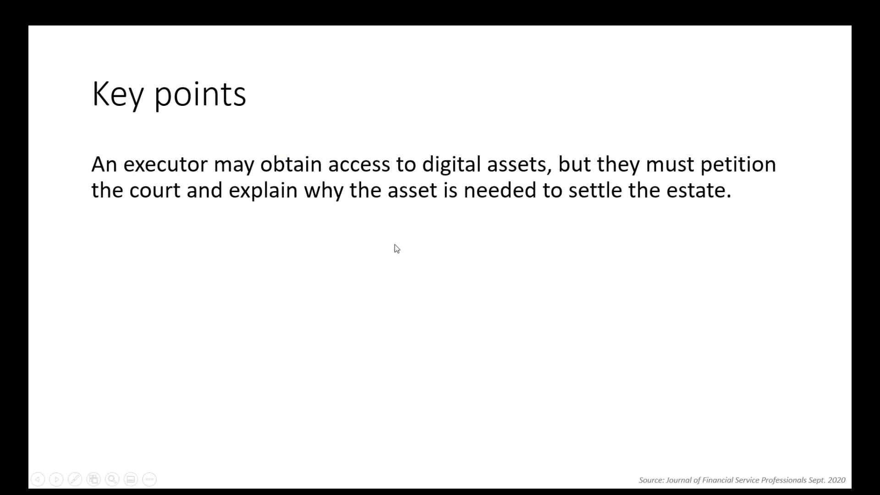
mouse_move(516, 258)
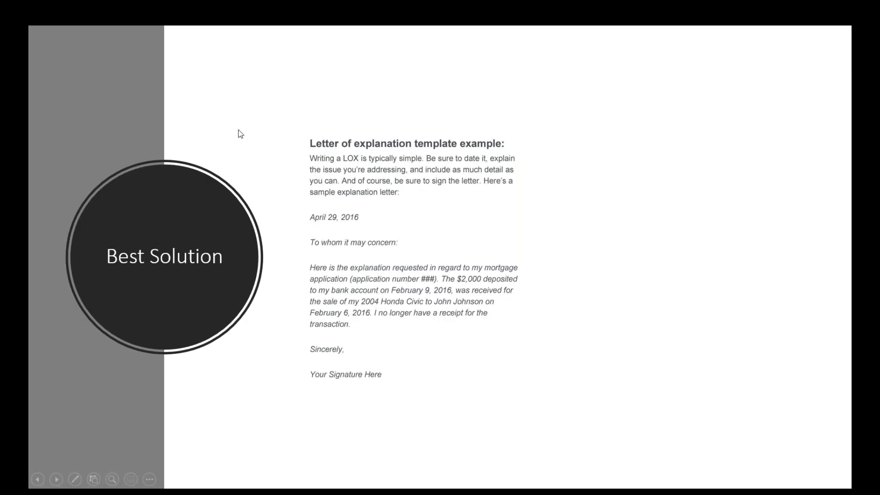
mouse_move(321, 155)
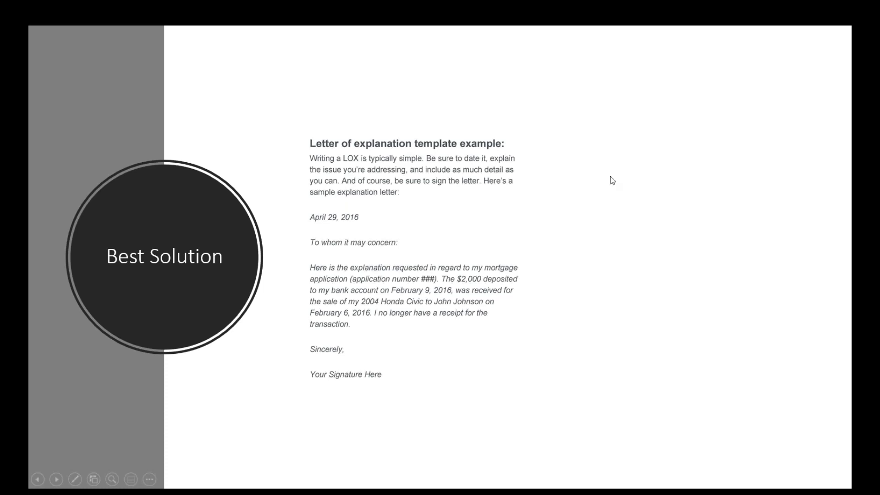
mouse_move(581, 157)
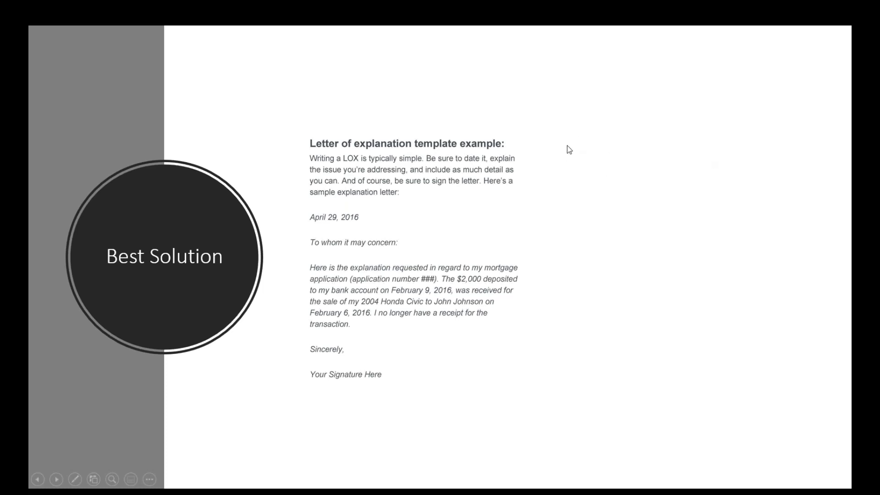
mouse_move(558, 142)
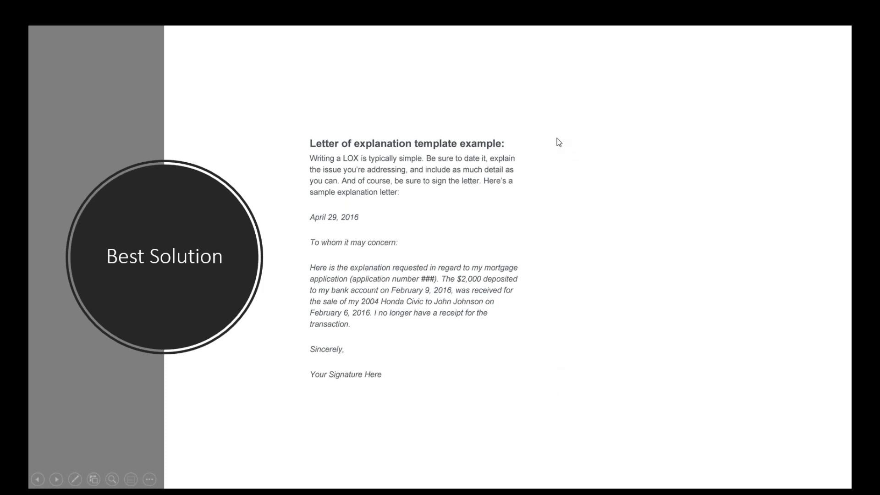
mouse_move(581, 137)
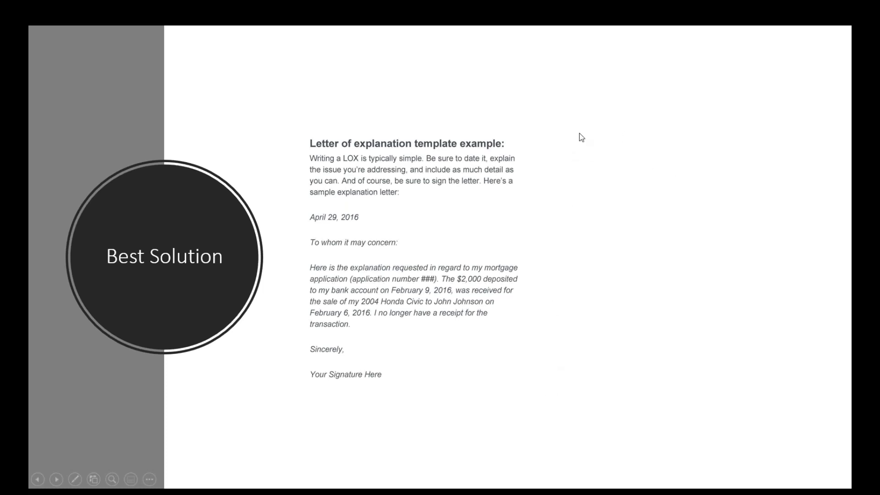
mouse_move(580, 220)
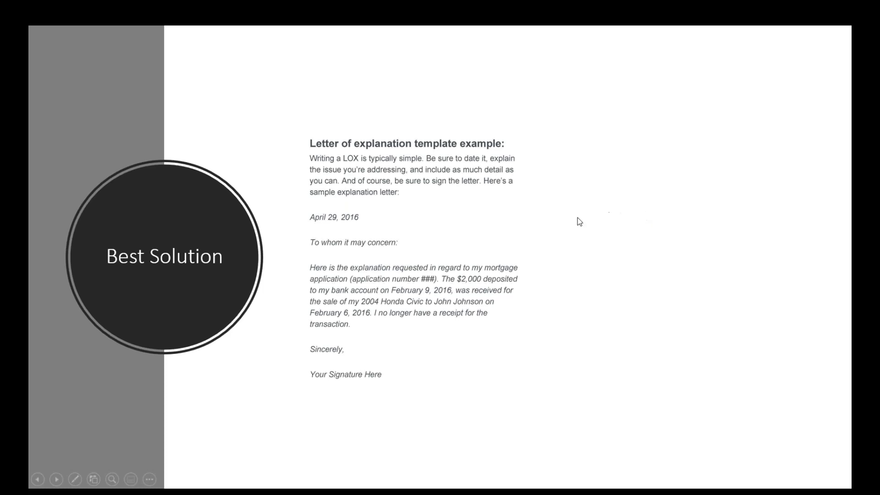
mouse_move(489, 156)
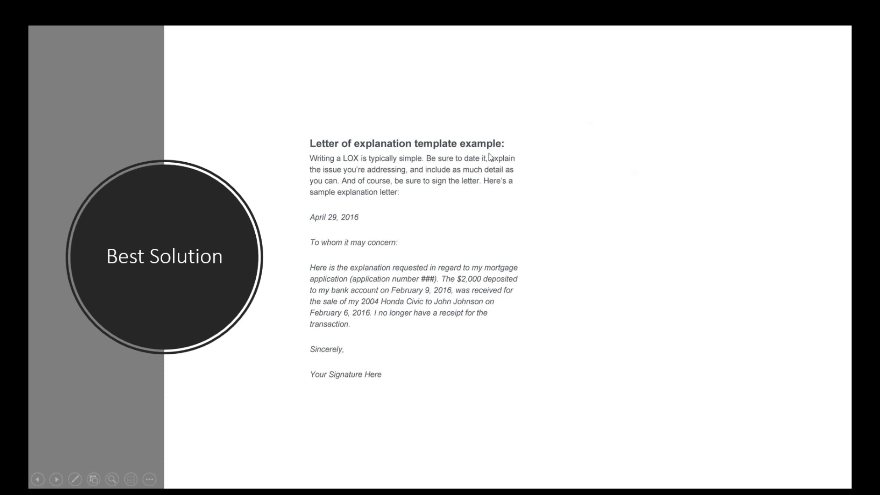
mouse_move(770, 461)
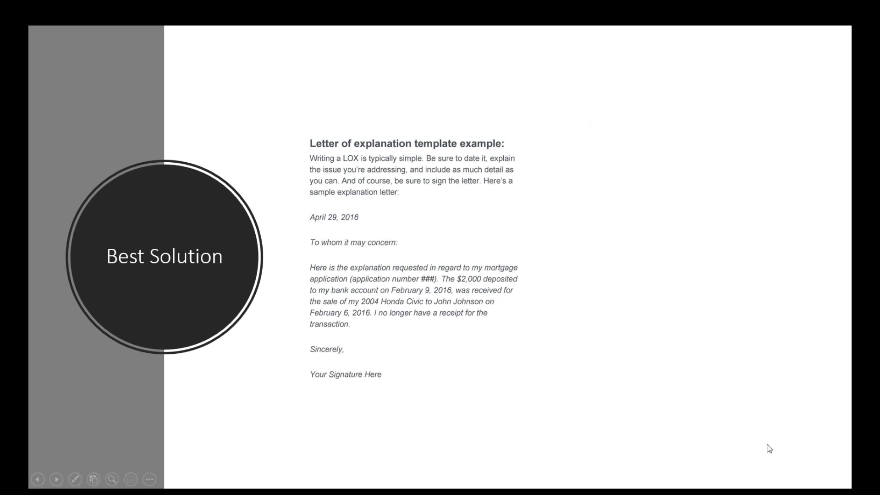
mouse_move(618, 212)
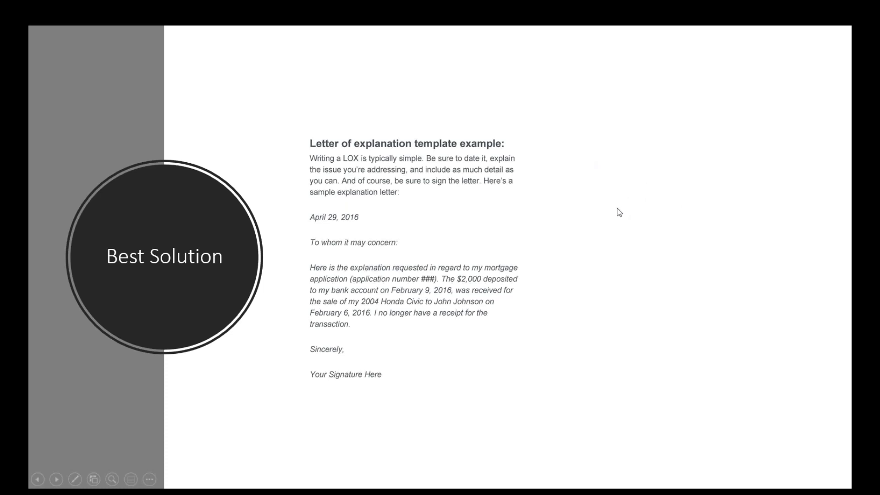
mouse_move(783, 246)
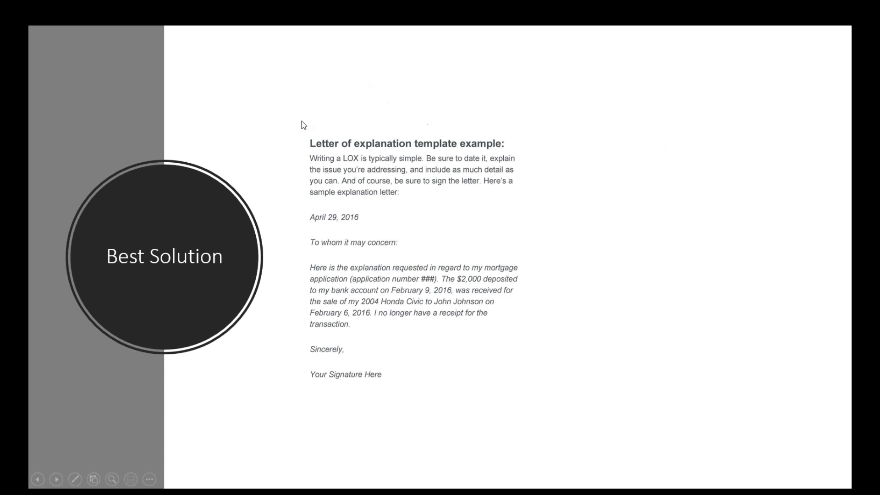
mouse_move(613, 250)
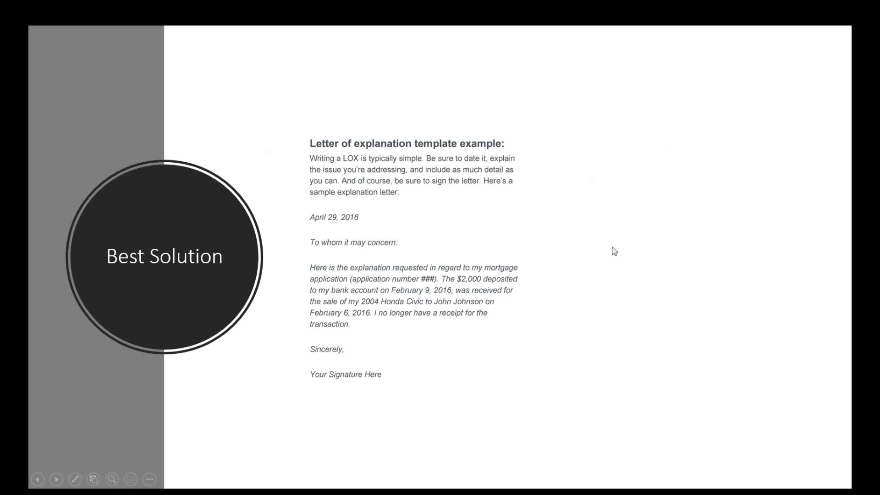
mouse_move(541, 356)
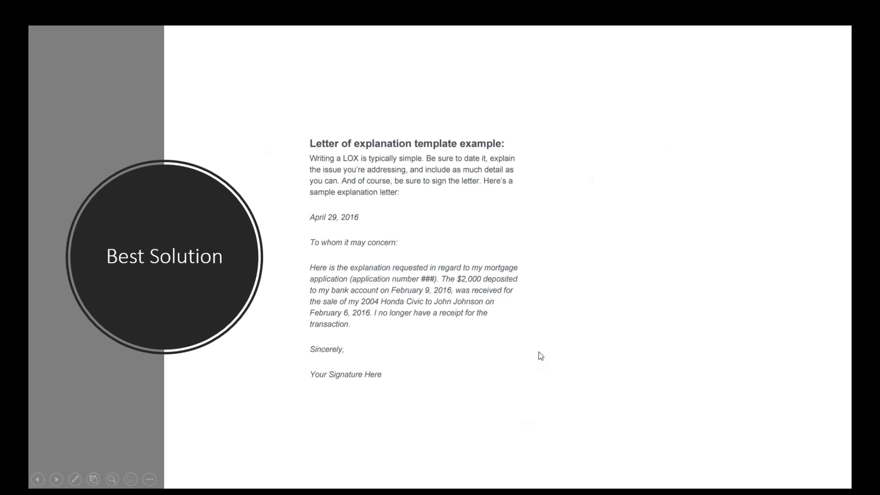
mouse_move(550, 295)
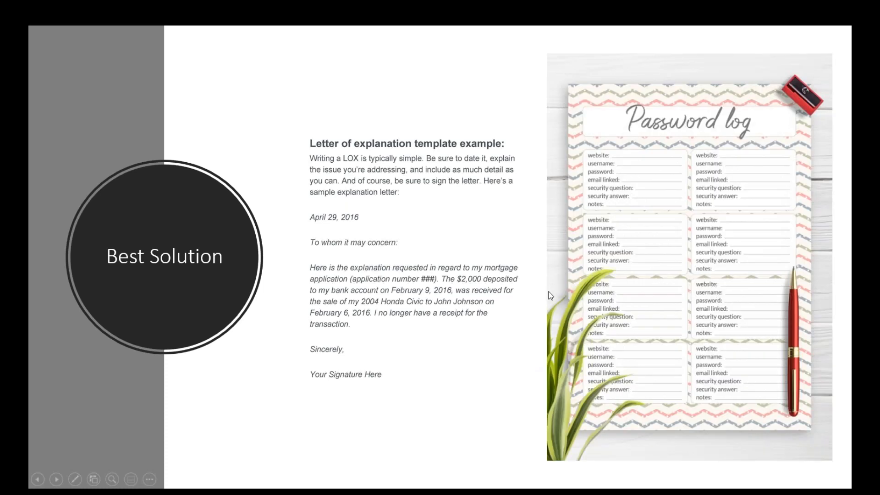
mouse_move(628, 127)
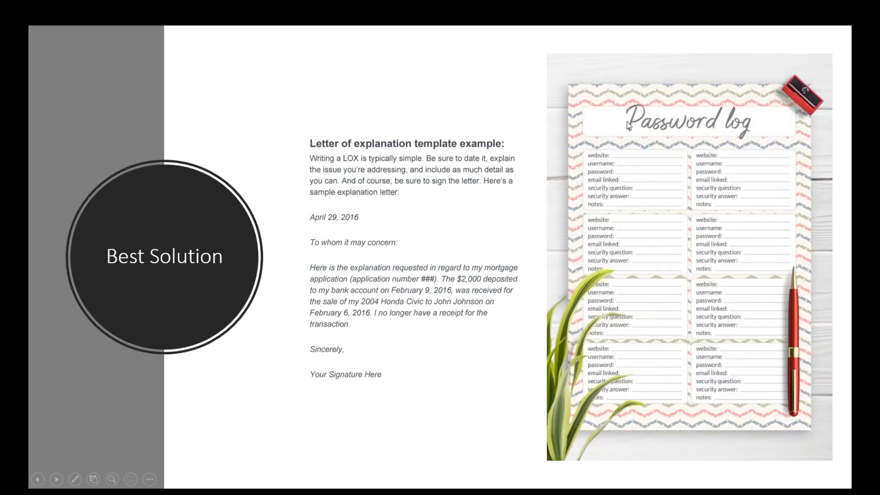
mouse_move(627, 171)
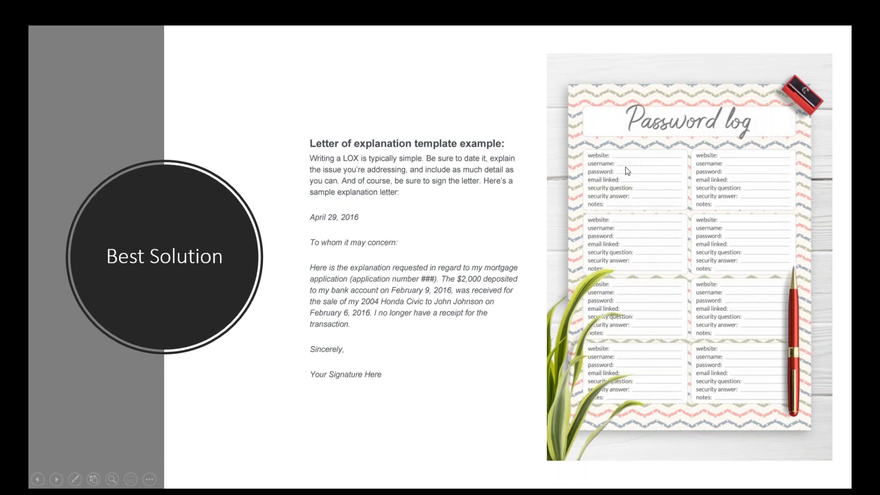
mouse_move(599, 177)
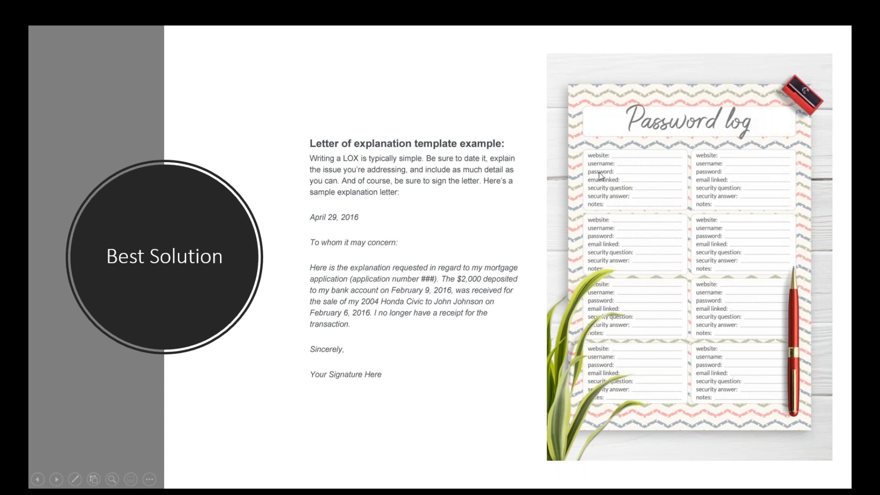
mouse_move(776, 65)
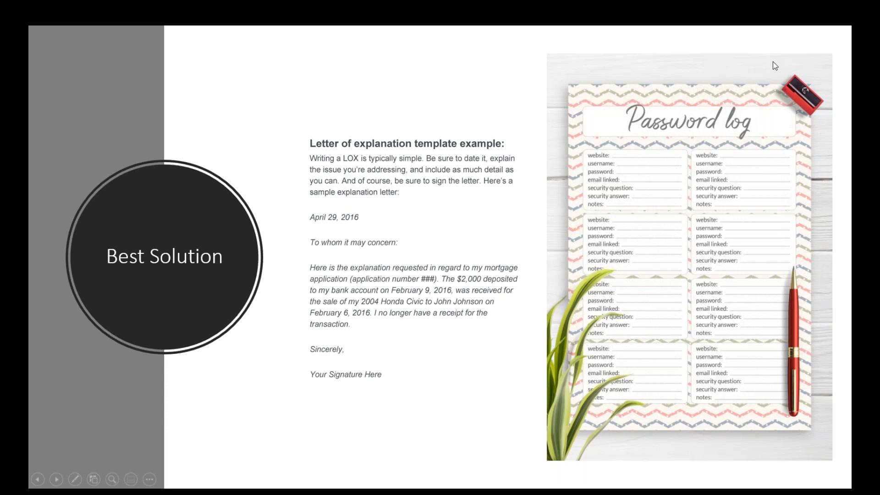
mouse_move(386, 193)
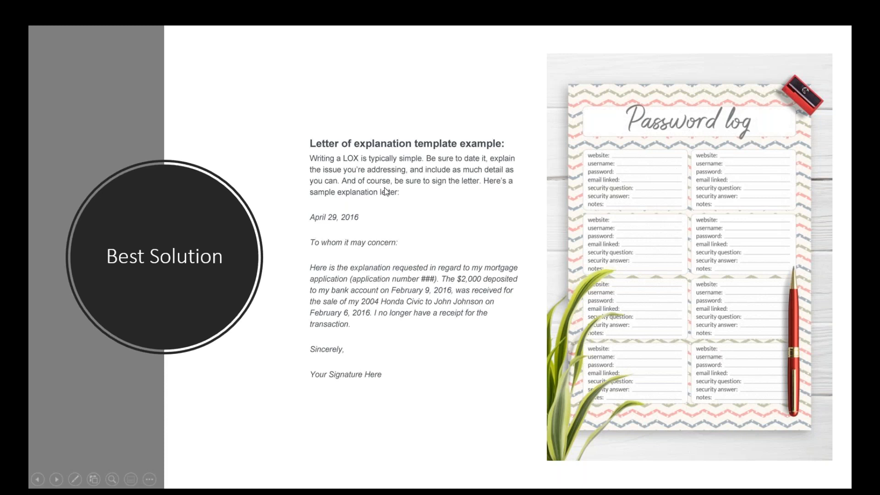
mouse_move(556, 81)
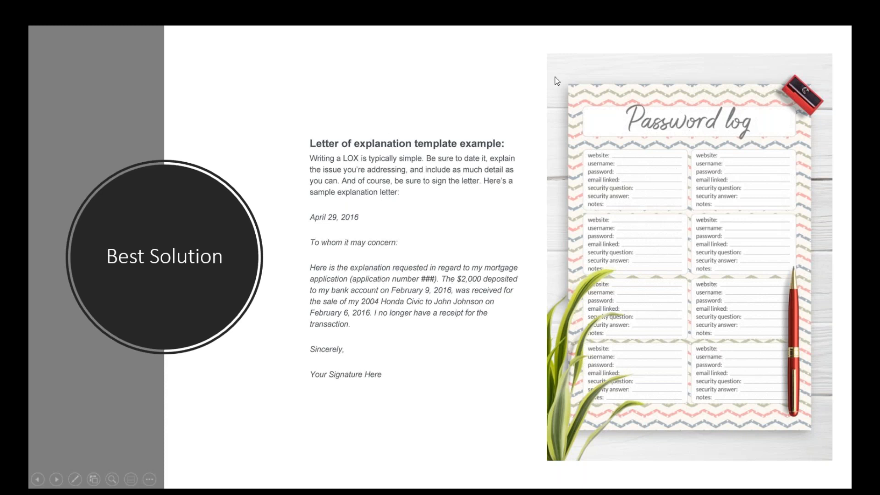
mouse_move(601, 205)
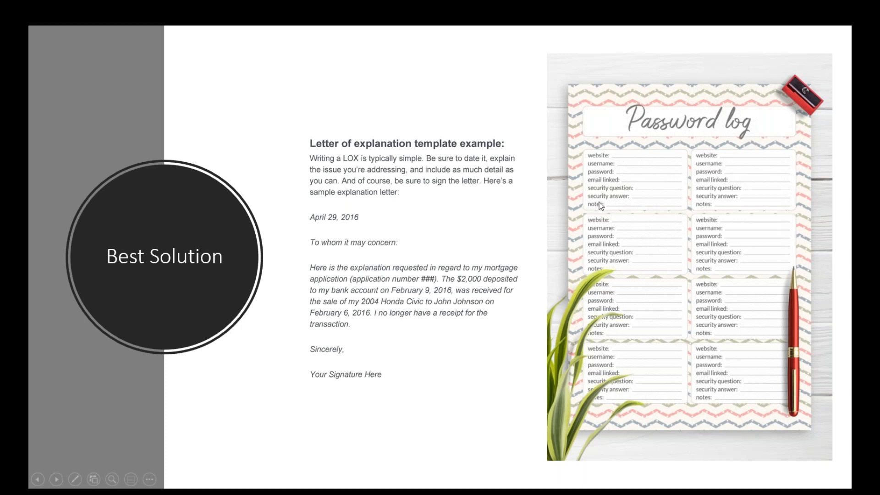
mouse_move(710, 5)
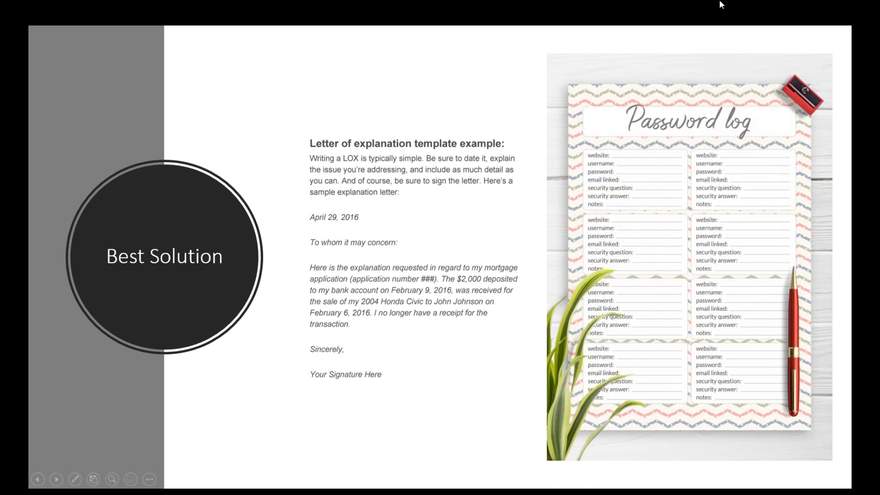
mouse_move(52, 26)
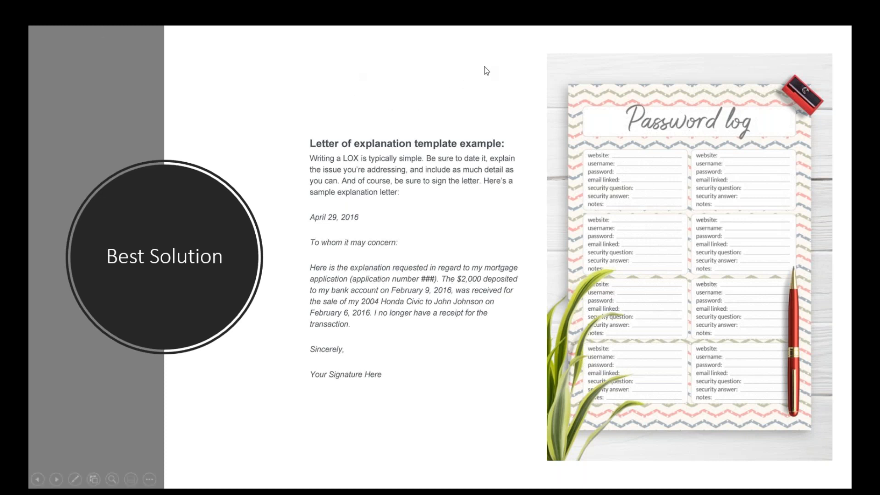
mouse_move(569, 392)
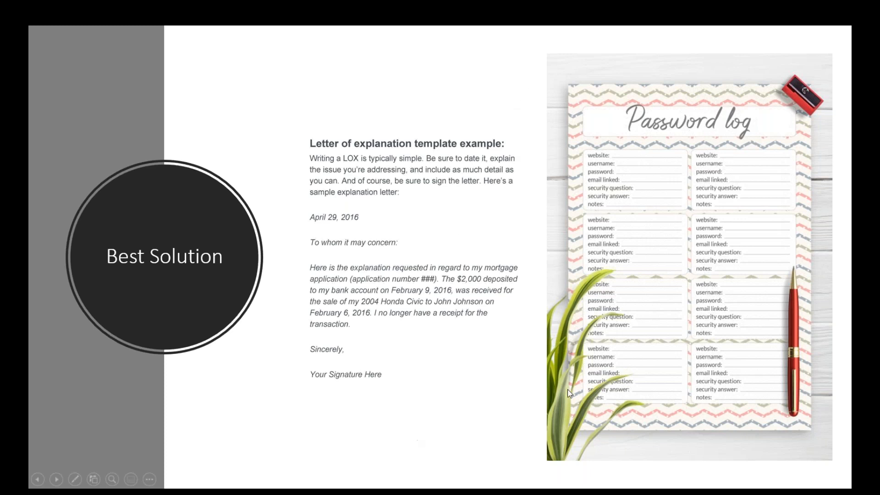
mouse_move(411, 368)
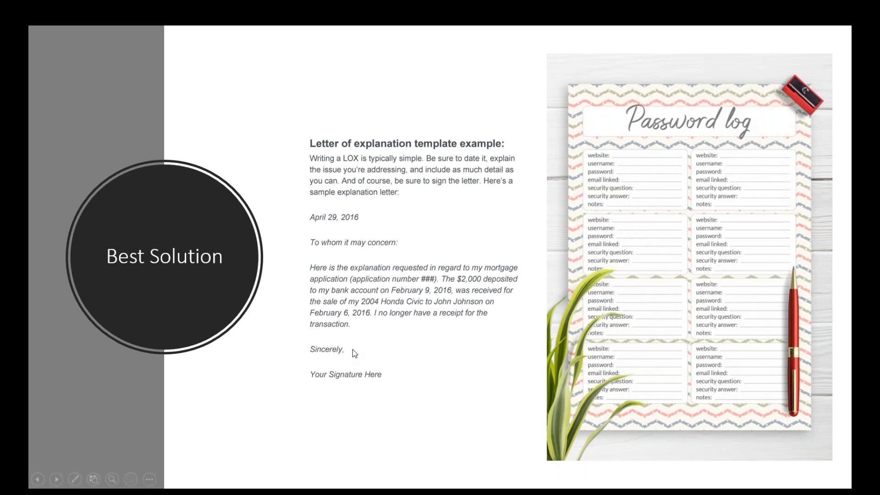
mouse_move(431, 175)
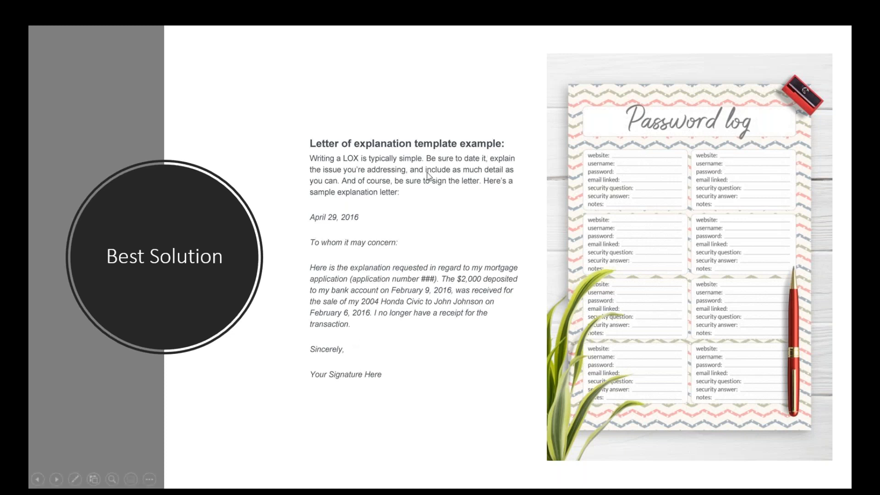
mouse_move(588, 42)
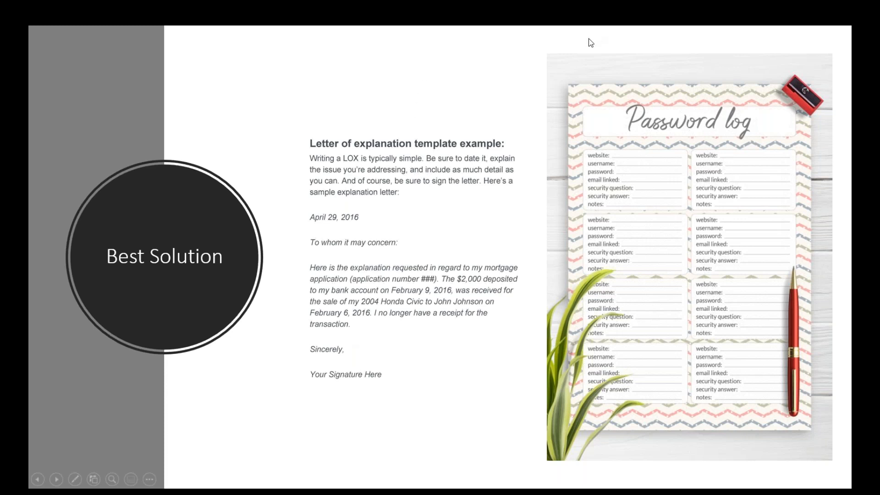
mouse_move(471, 469)
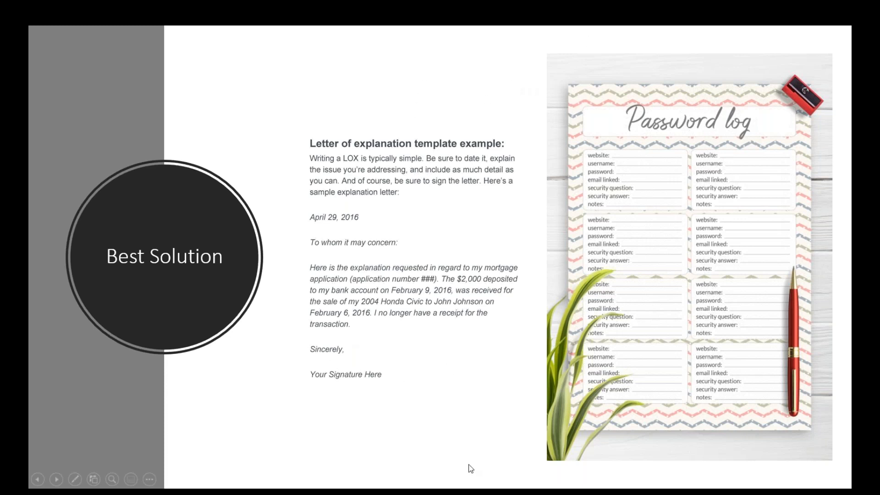
mouse_move(504, 407)
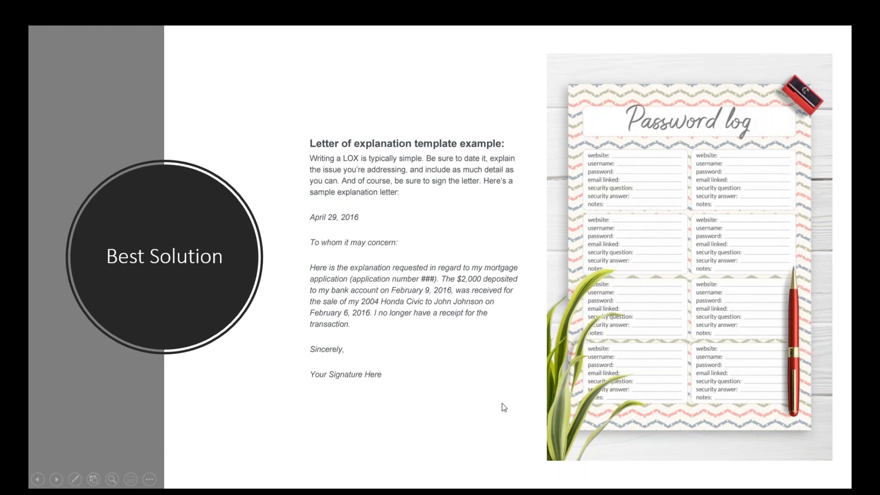
mouse_move(315, 425)
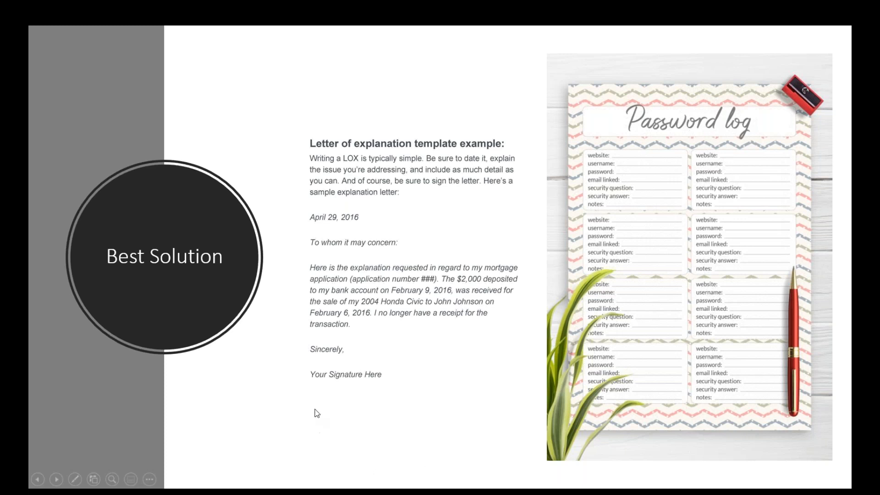
mouse_move(669, 353)
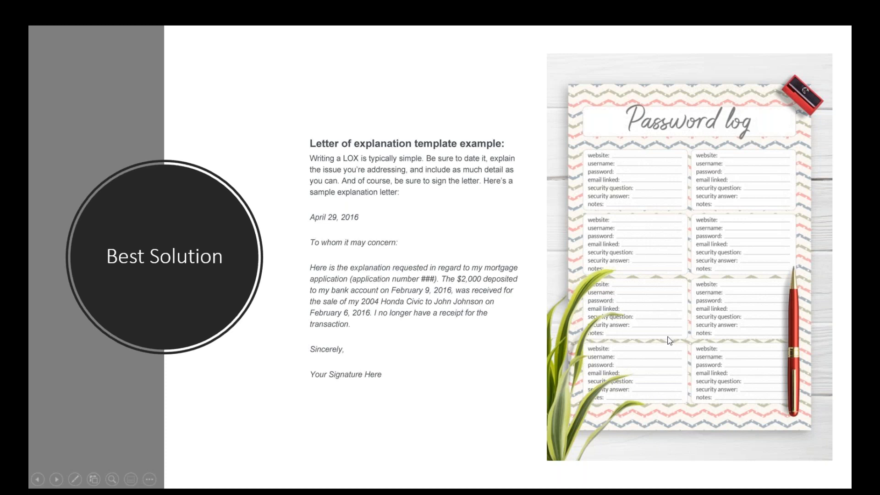
mouse_move(451, 423)
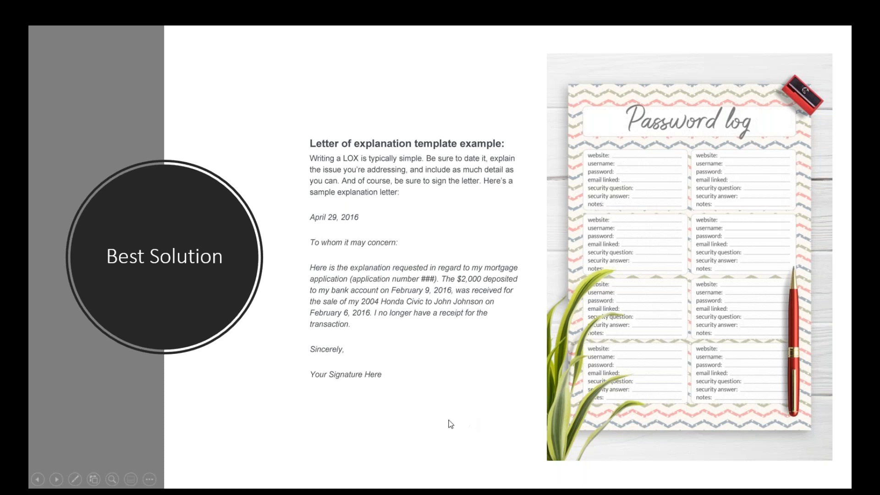
mouse_move(474, 372)
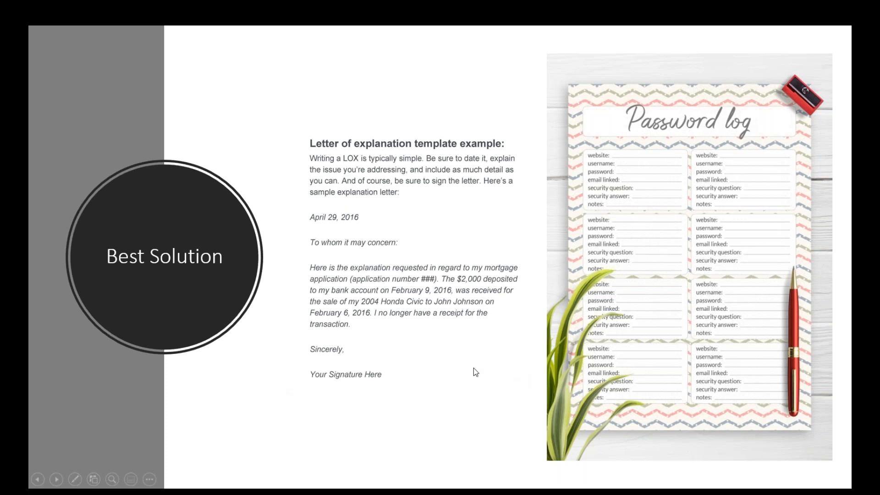
mouse_move(564, 362)
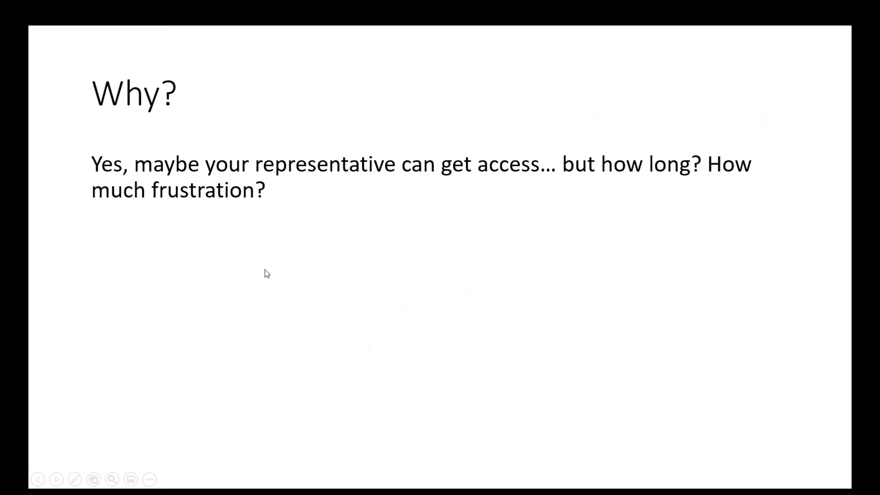
mouse_move(536, 181)
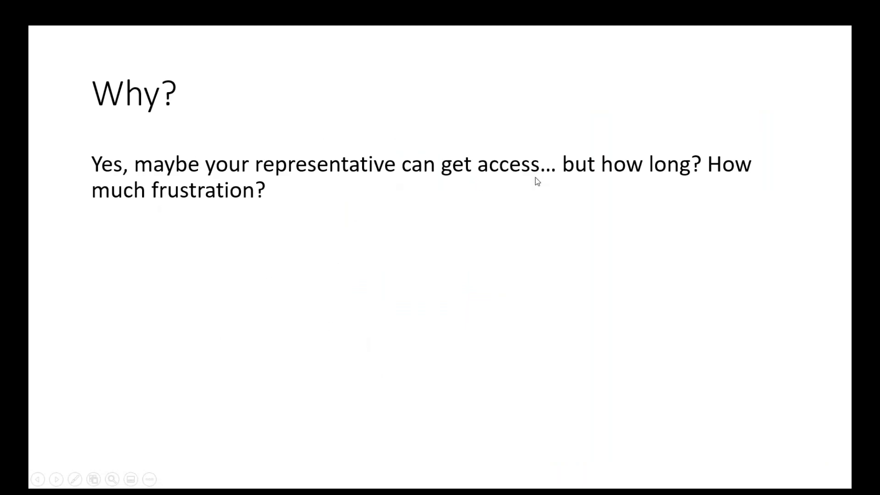
mouse_move(274, 218)
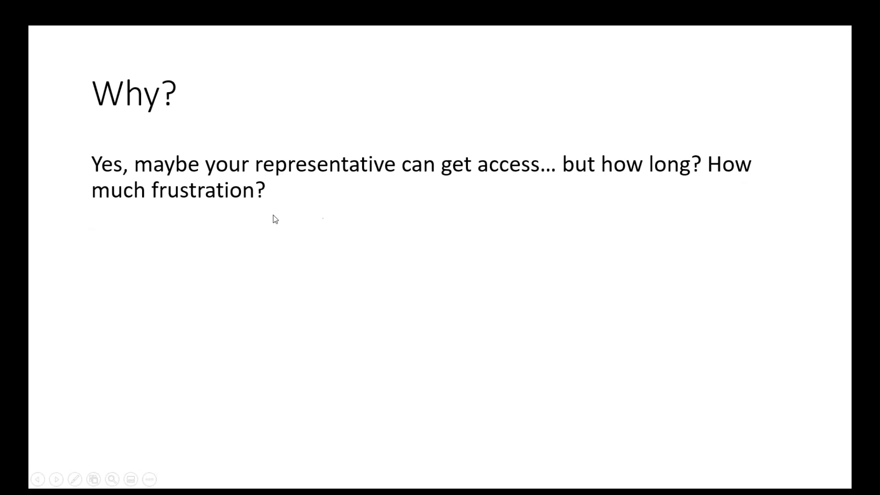
mouse_move(663, 227)
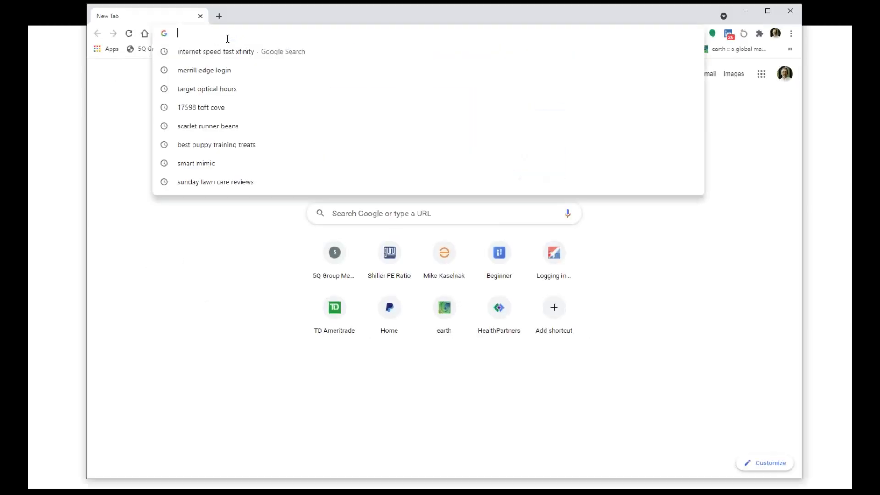
- Enter 'safe' in the address bar and load the SafeInCloud password-manager website
type("safe-in-cloud.com/en/")
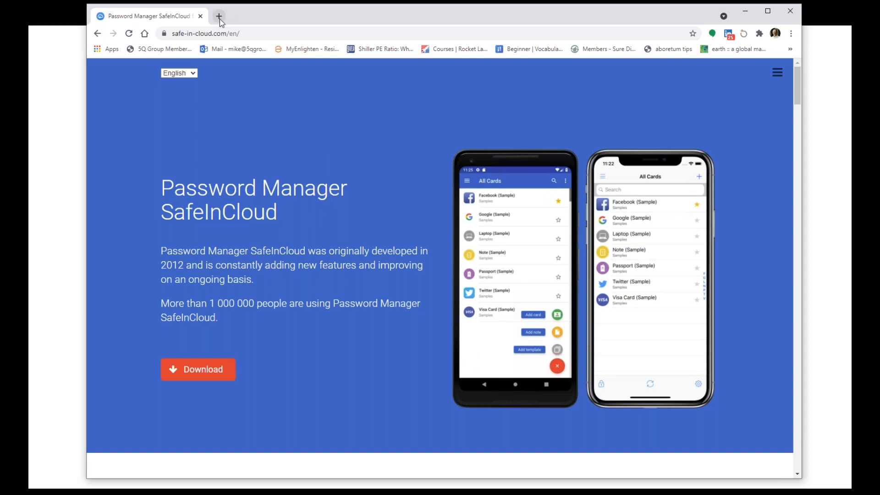
- Add a new blank browser tab beside the SafeInCloud tab
left_click(217, 16)
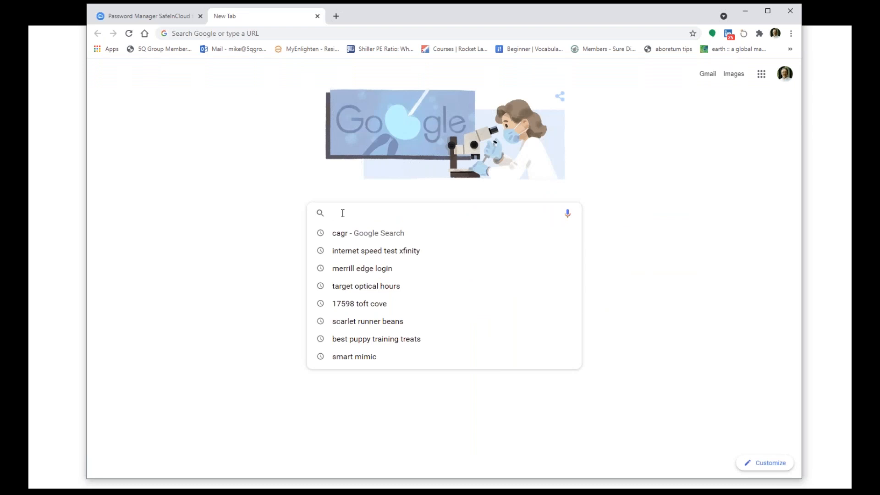
- Search Google for 'lastpass' and reach the LastPass Get Premium page
type("lastpass")
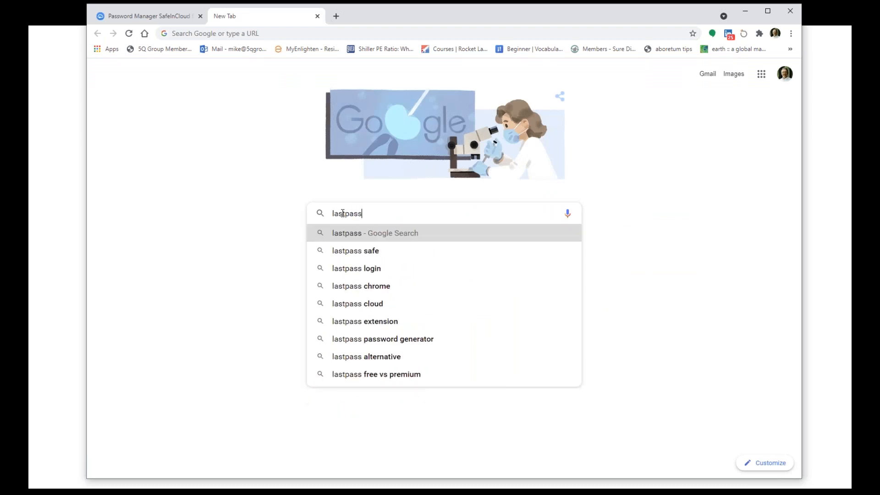
left_click(375, 233)
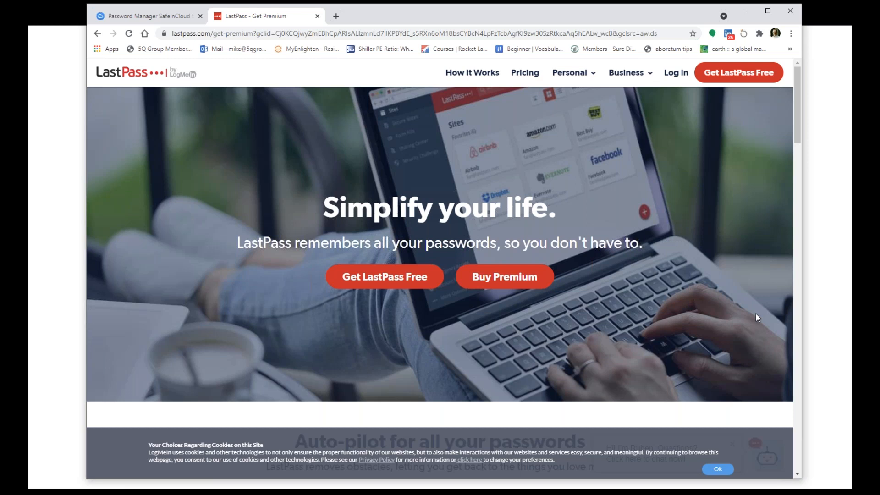
mouse_move(590, 268)
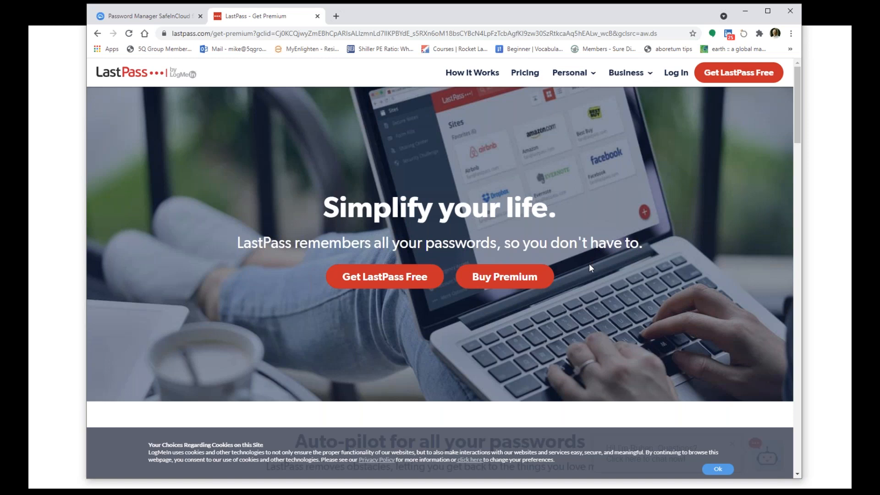
mouse_move(583, 371)
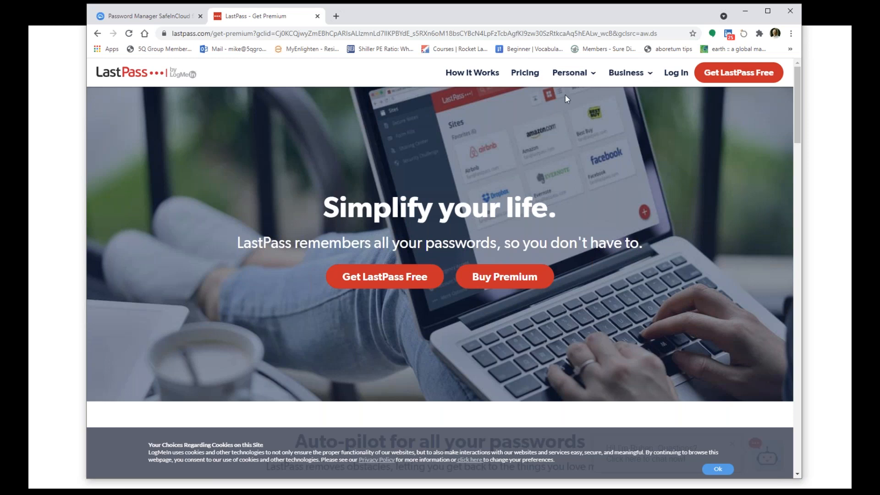
- Switch from the LastPass page back to the SafeInCloud home page tab
left_click(146, 16)
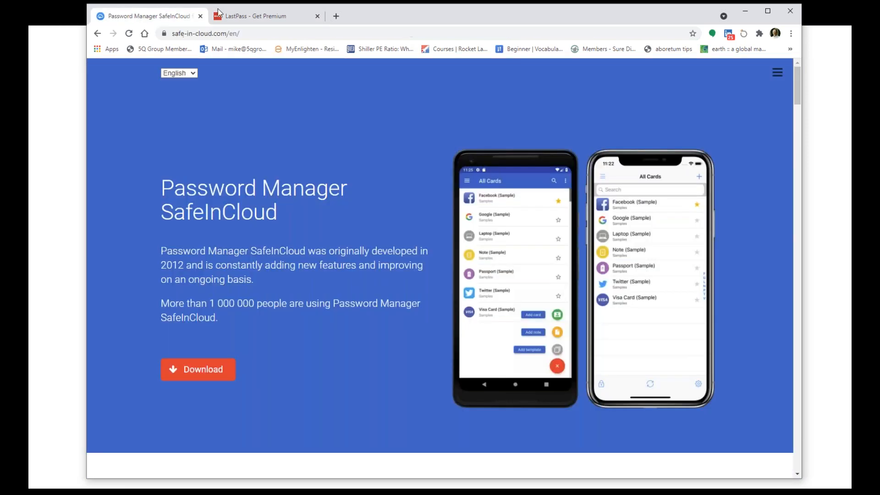
- Flip between the LastPass and SafeInCloud tabs, finishing on the LastPass Get Premium page
left_click(258, 17)
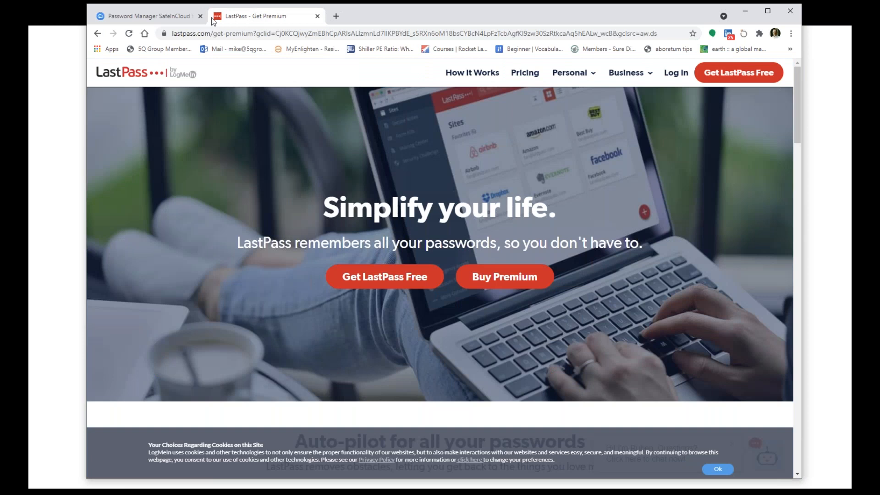
left_click(147, 17)
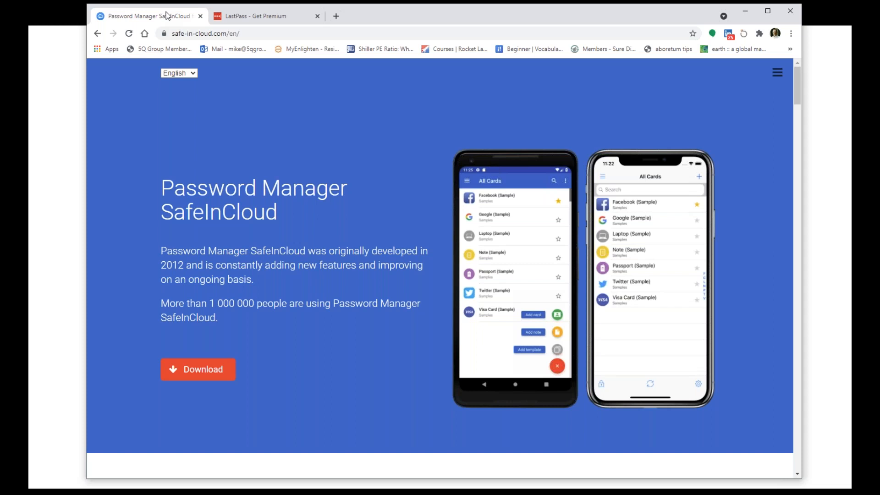
mouse_move(687, 4)
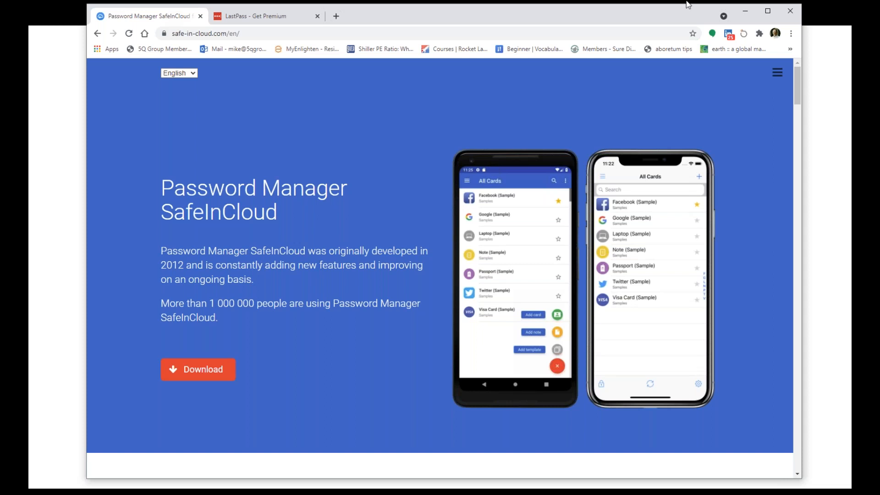
mouse_move(788, 10)
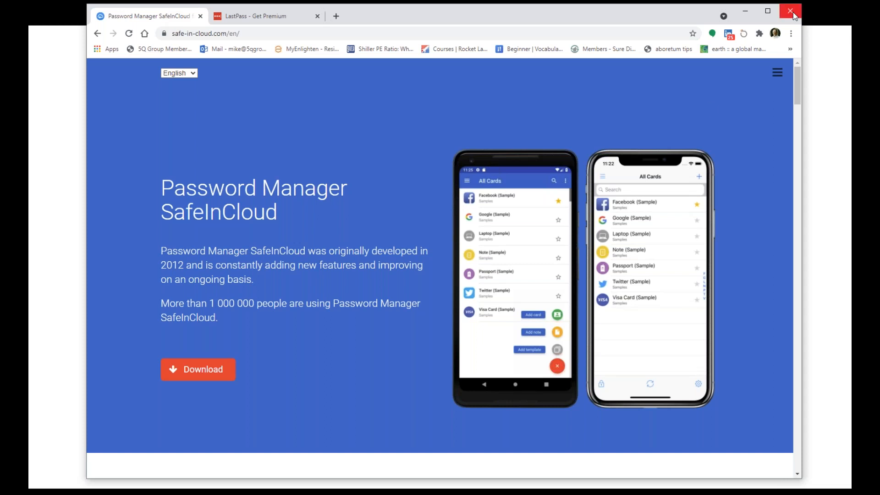
mouse_move(133, 23)
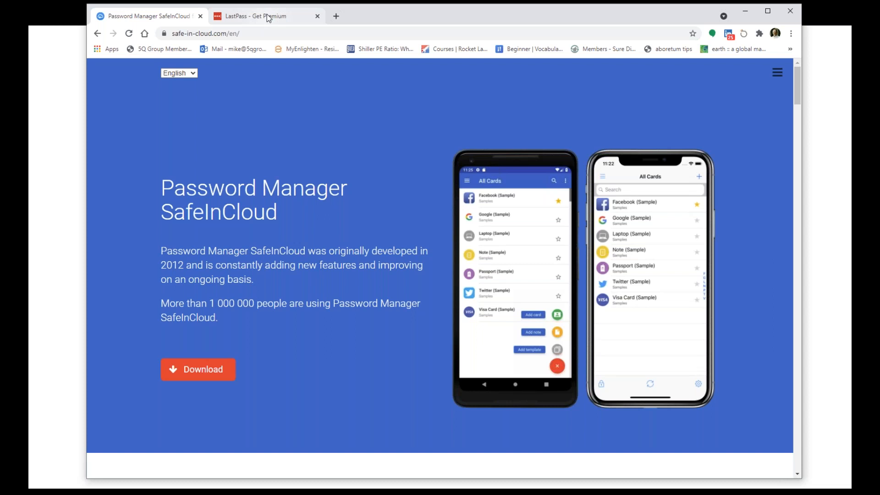
left_click(263, 16)
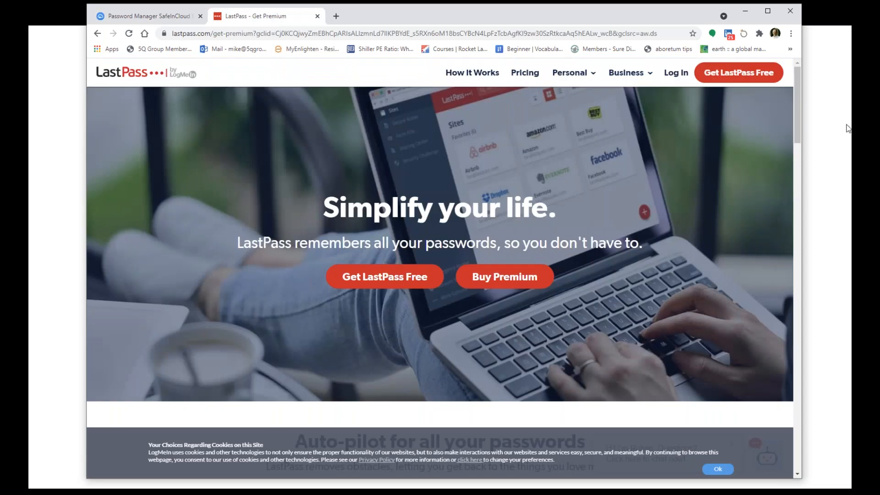